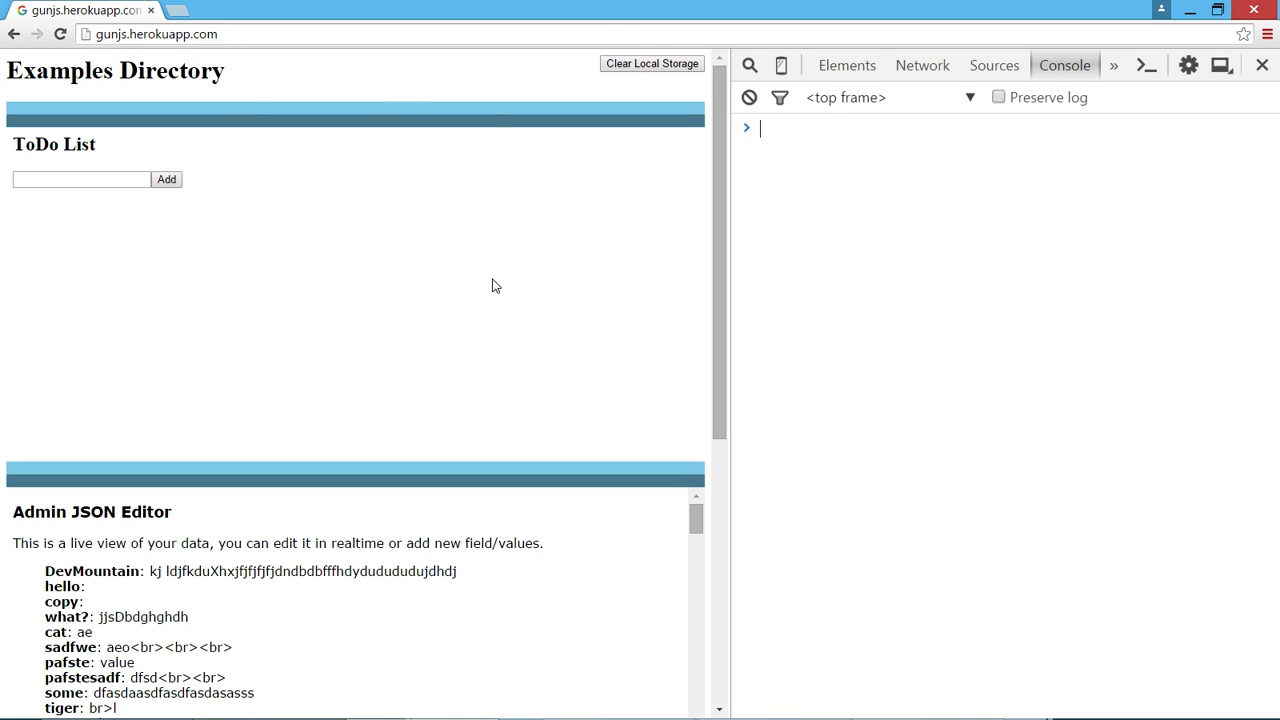
mouse_move(360, 284)
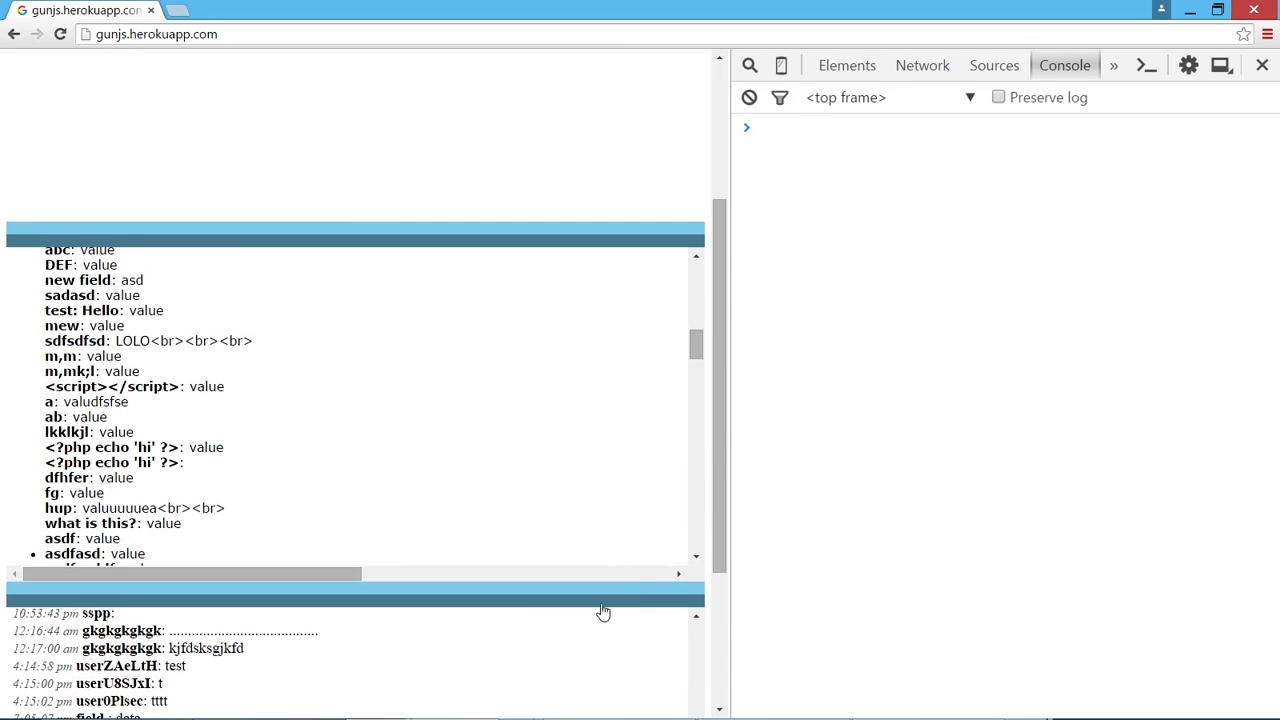
Step: Scroll down the examples directory toward the chat example
scroll(down, 3)
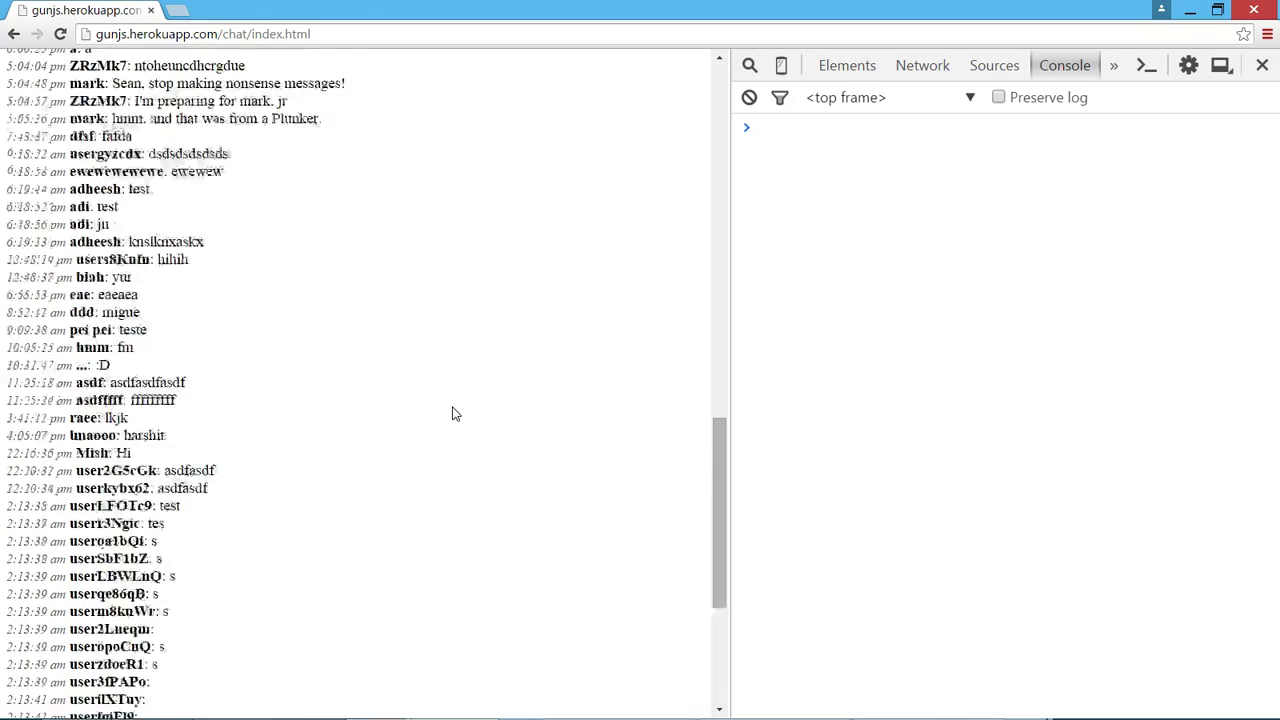
scroll(down, 3)
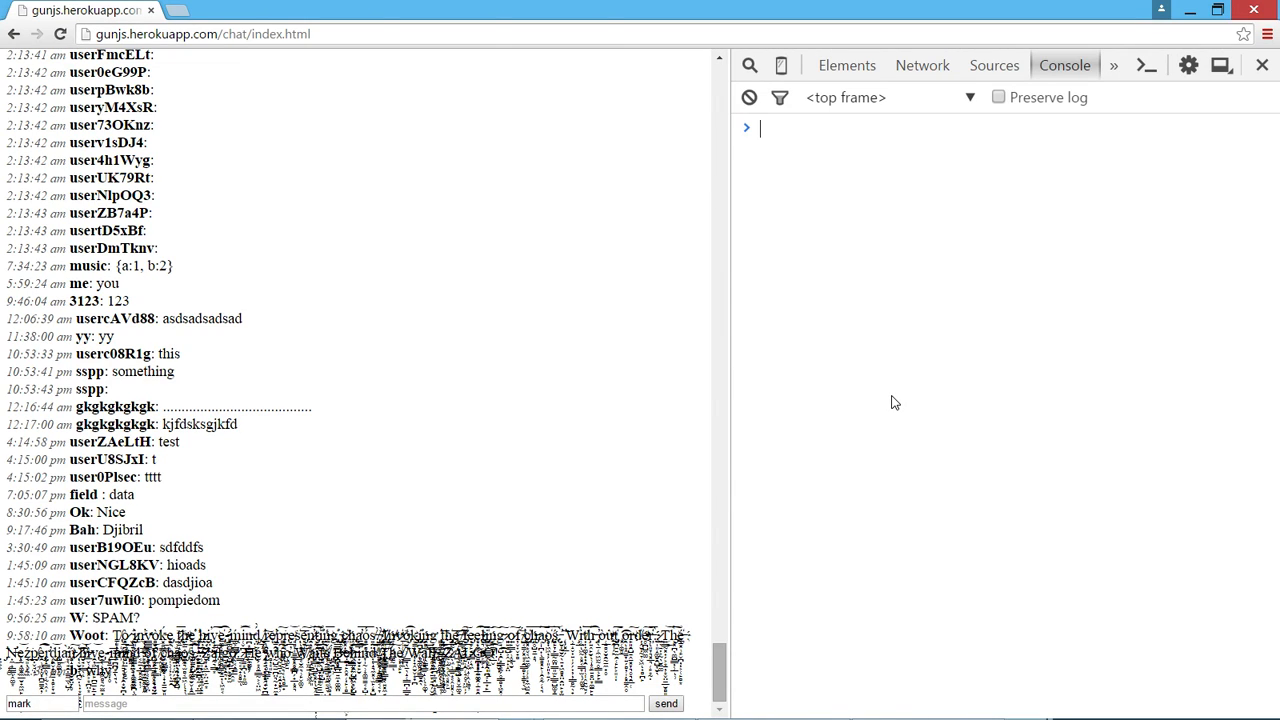
text(var gun =)
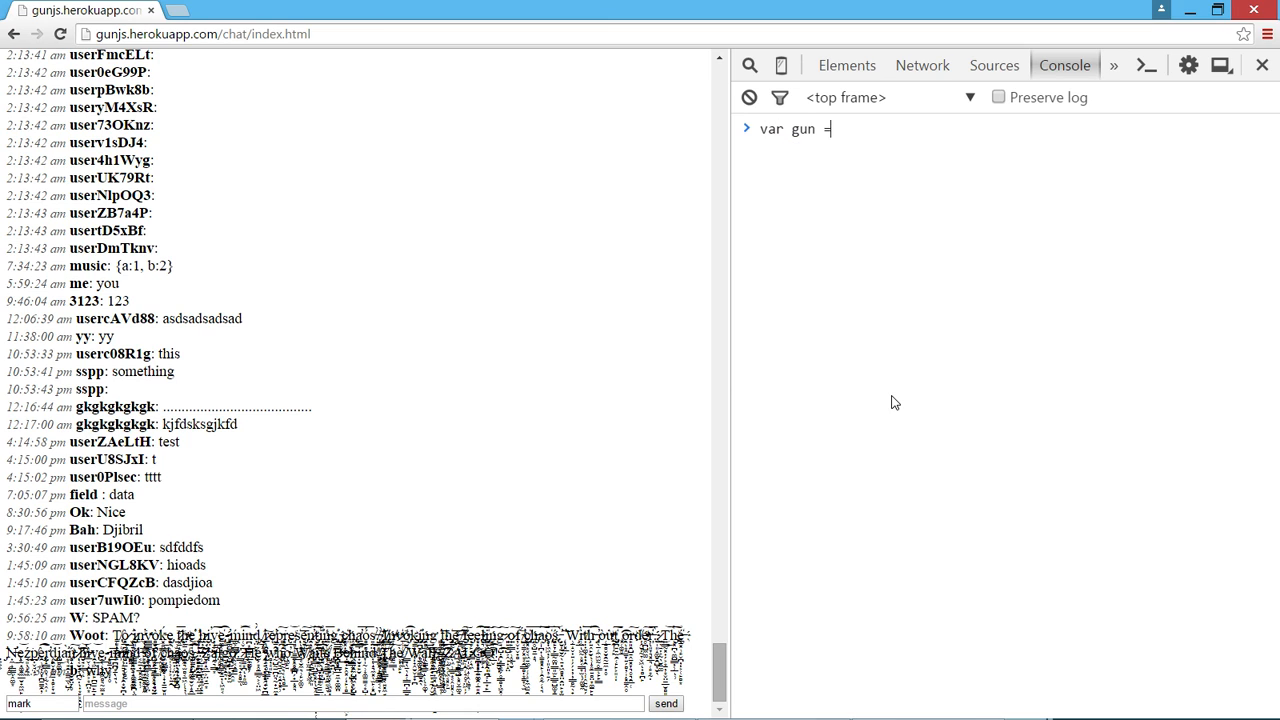
text(Gun())
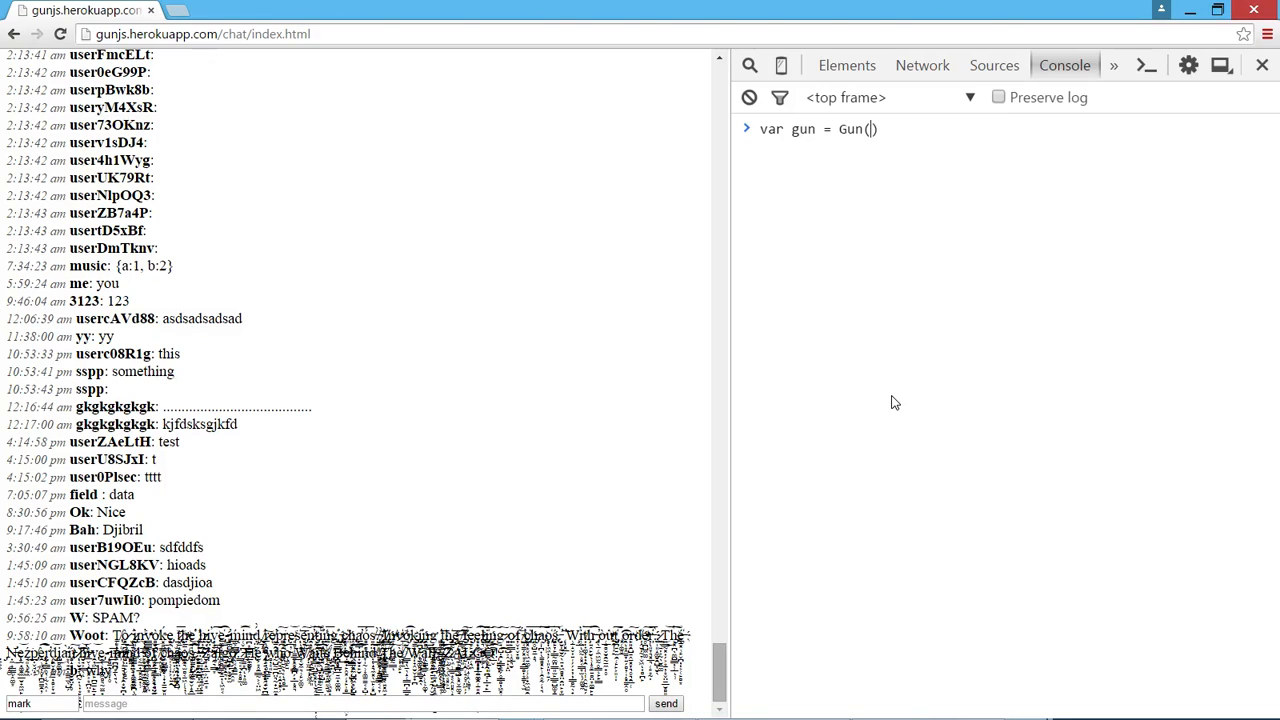
text(H")
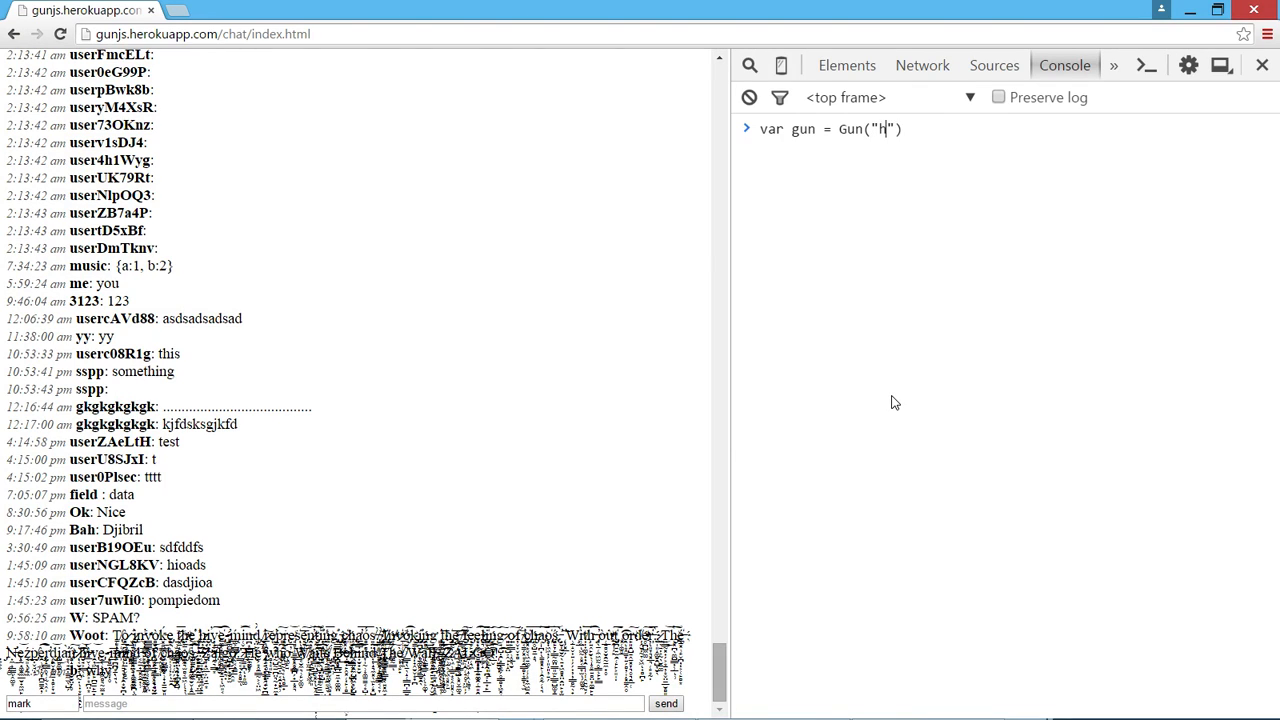
text(ttps://g)
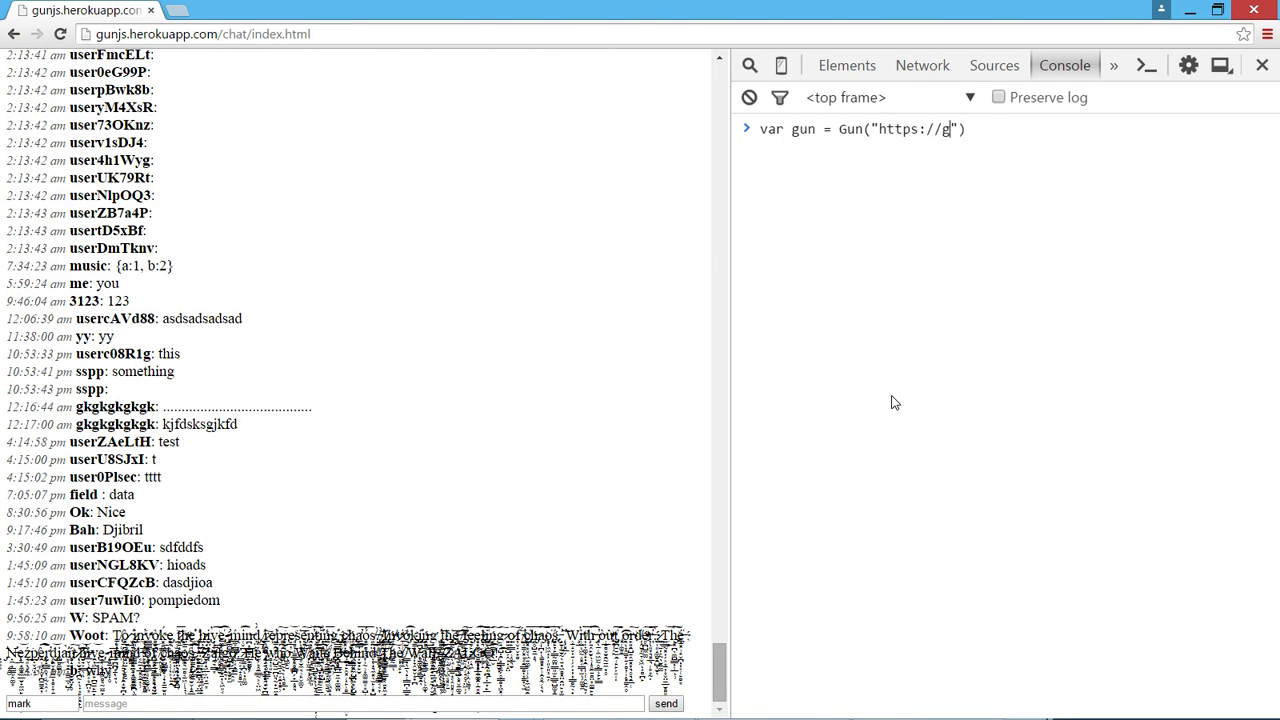
text(gunjs.herokuap)
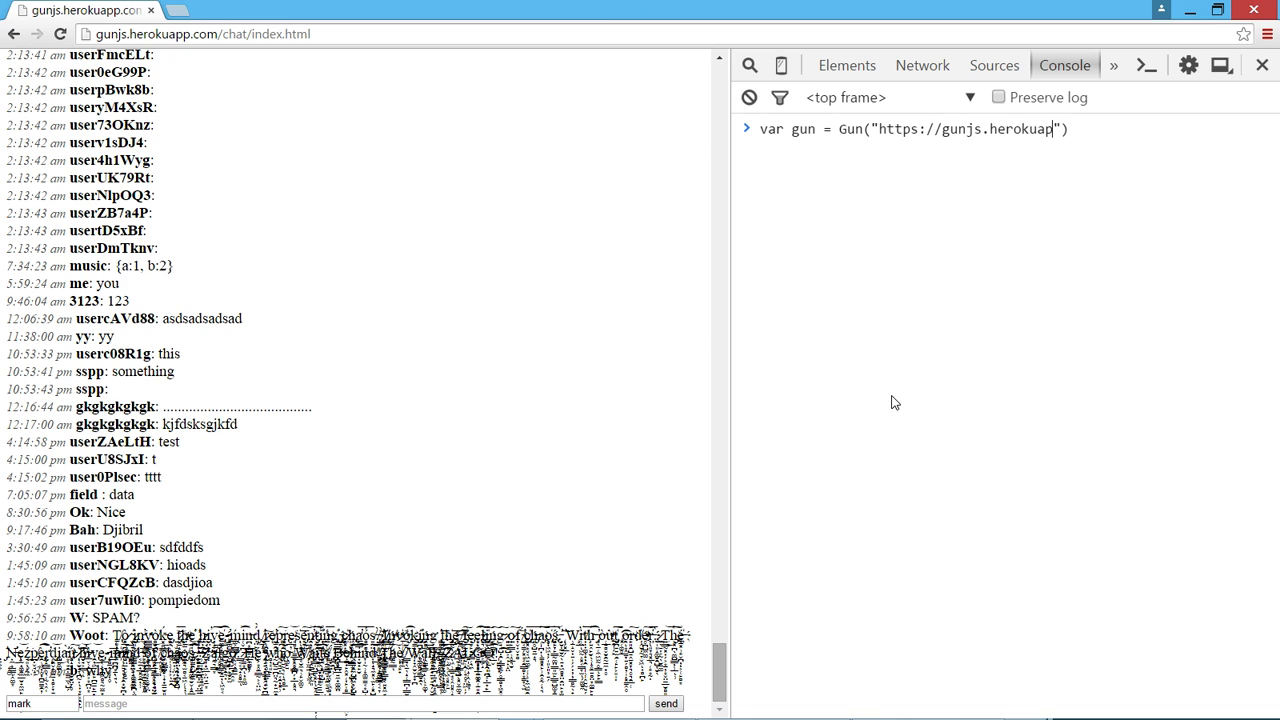
text(.com/gun)
text(var )
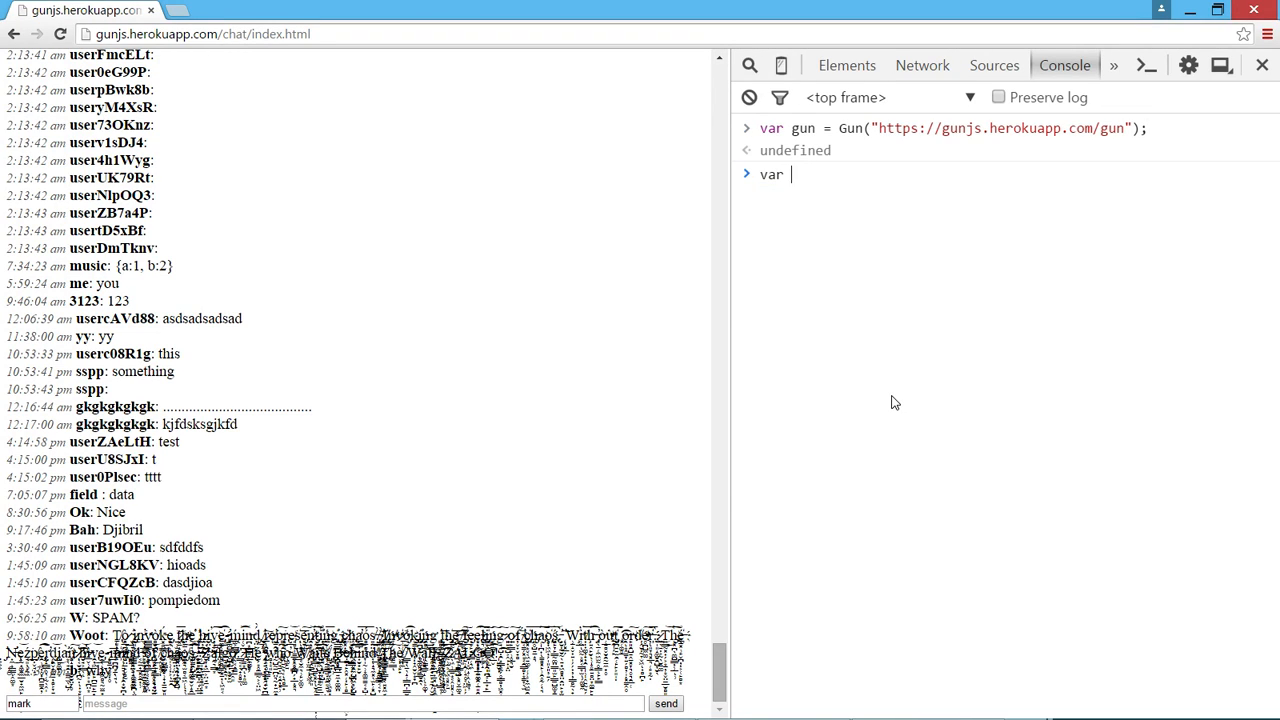
Step: Put {hello: "world"} into GUN as ref and read it back with ref.val()
text(ref = gun.put({)
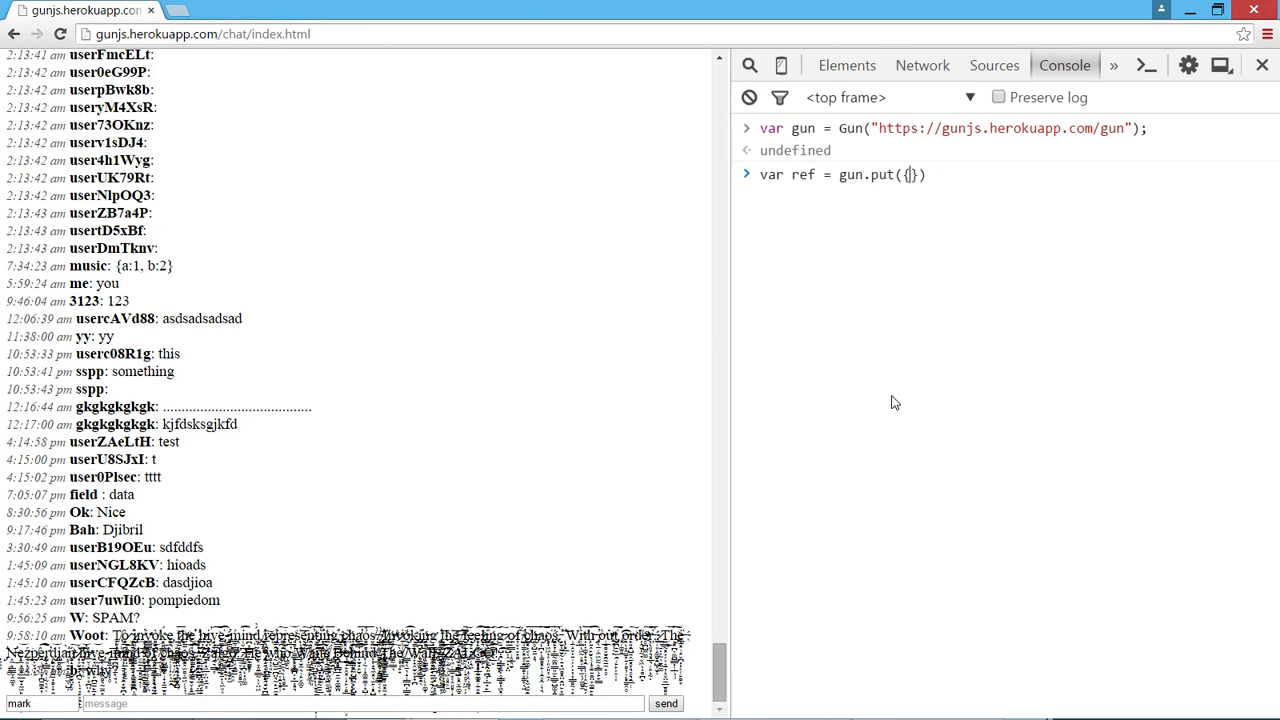
text(hello: "world)
text(ref.val();)
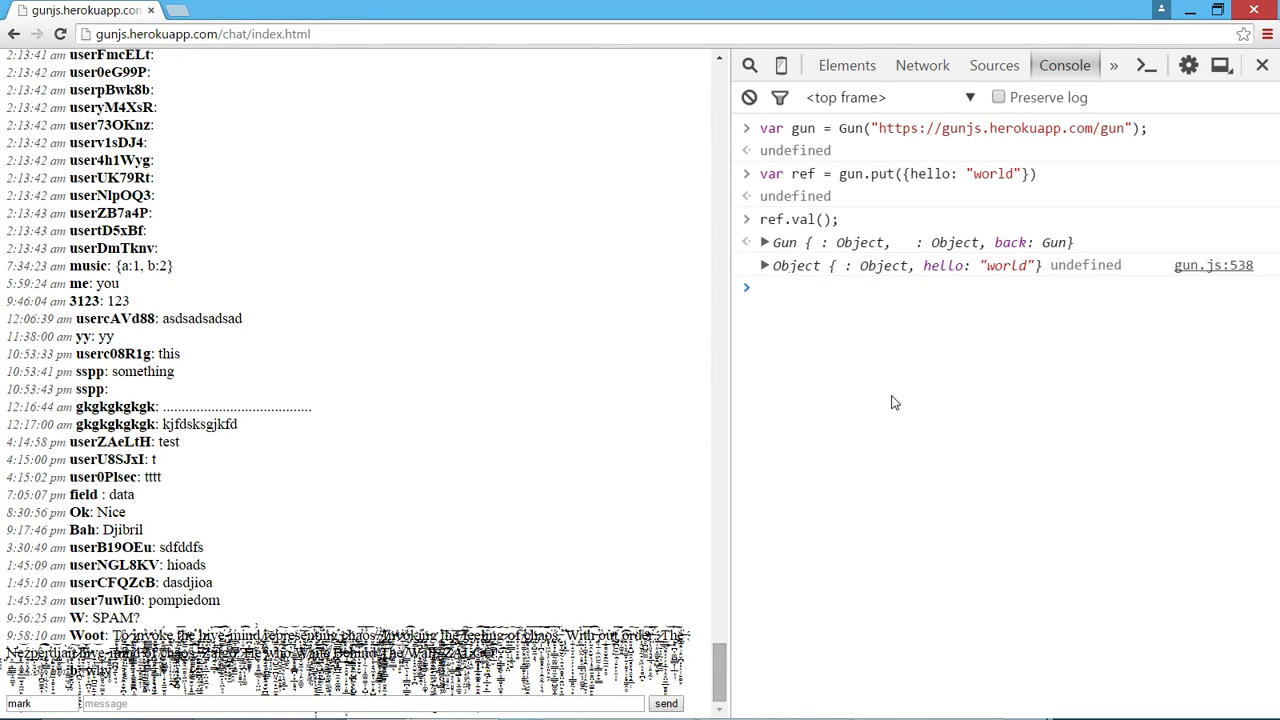
Step: Put {hello: "world"} with key "gun/random/foo/key" as ref, then reload for a fresh console
text(var ref = gun.put({hello: "world"}))
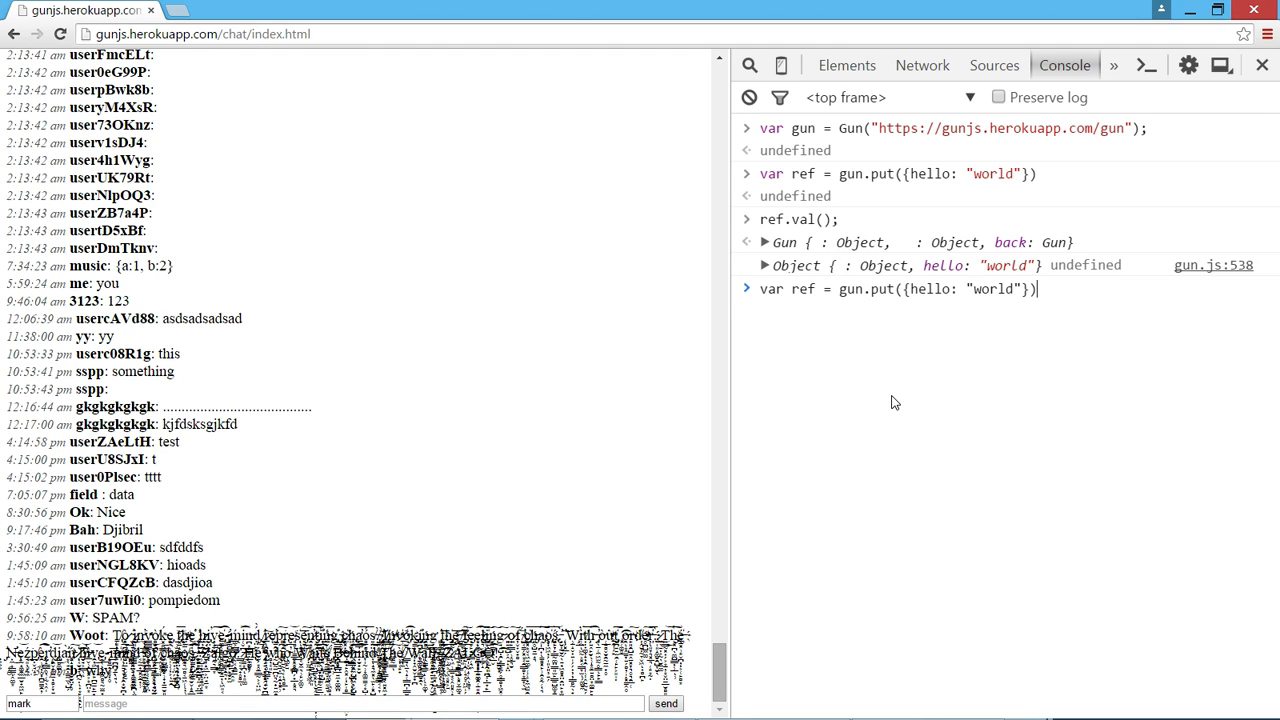
text(.key())
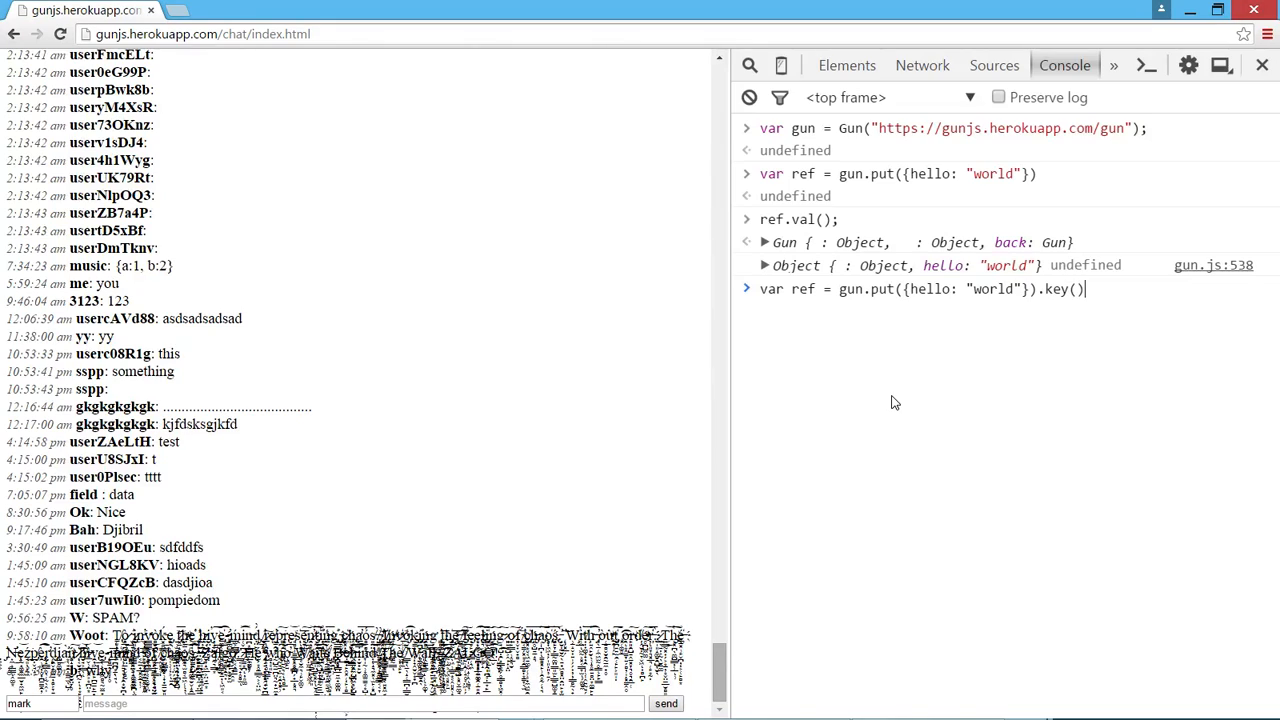
text("")
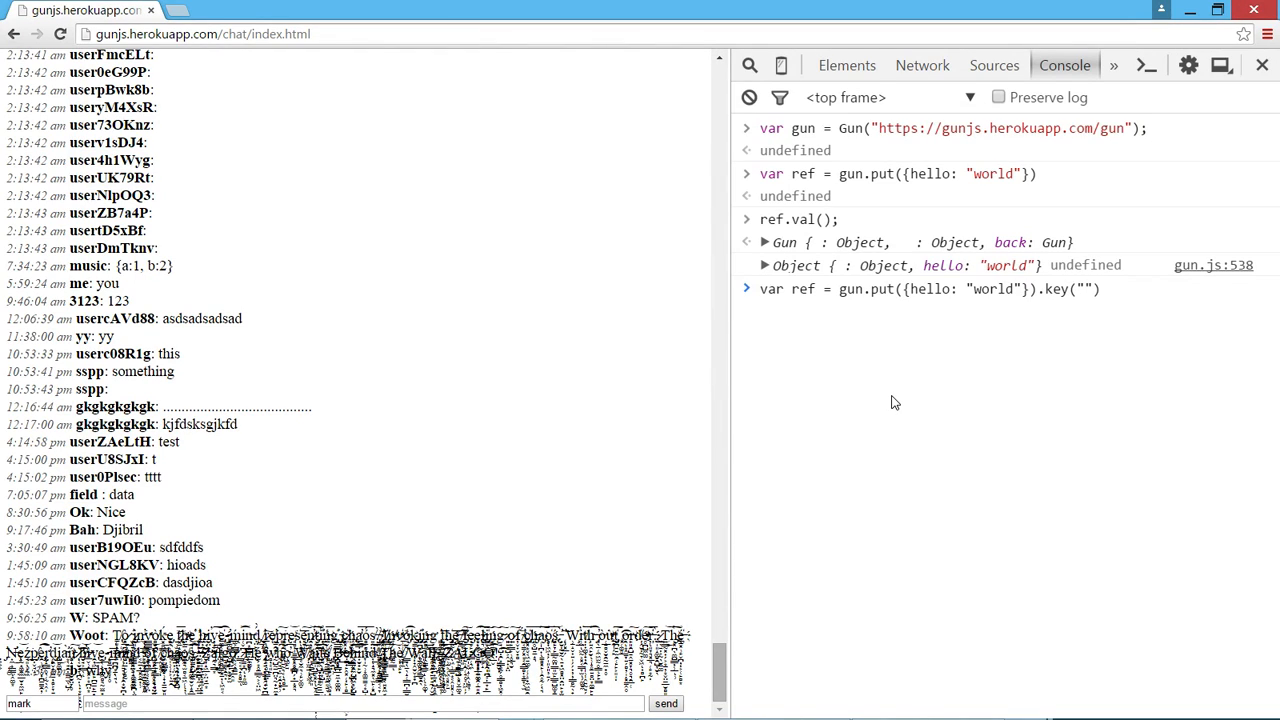
text(gun/random)
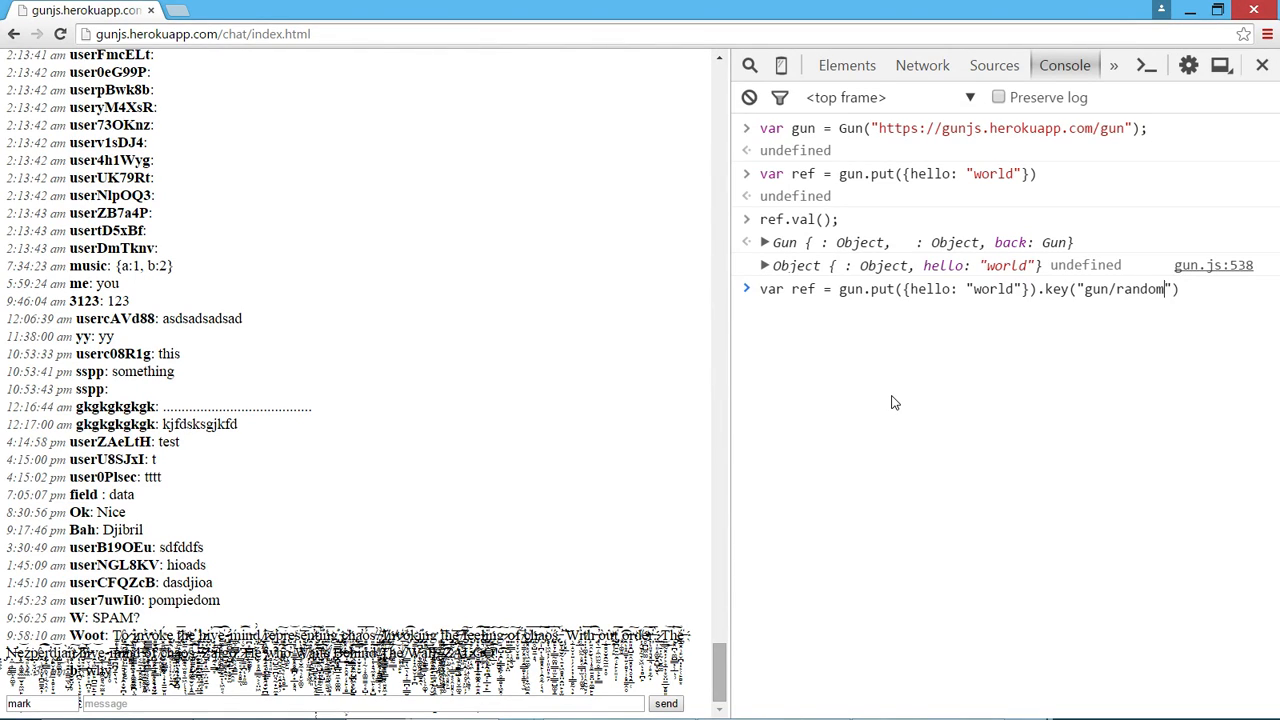
text(/foo/key)
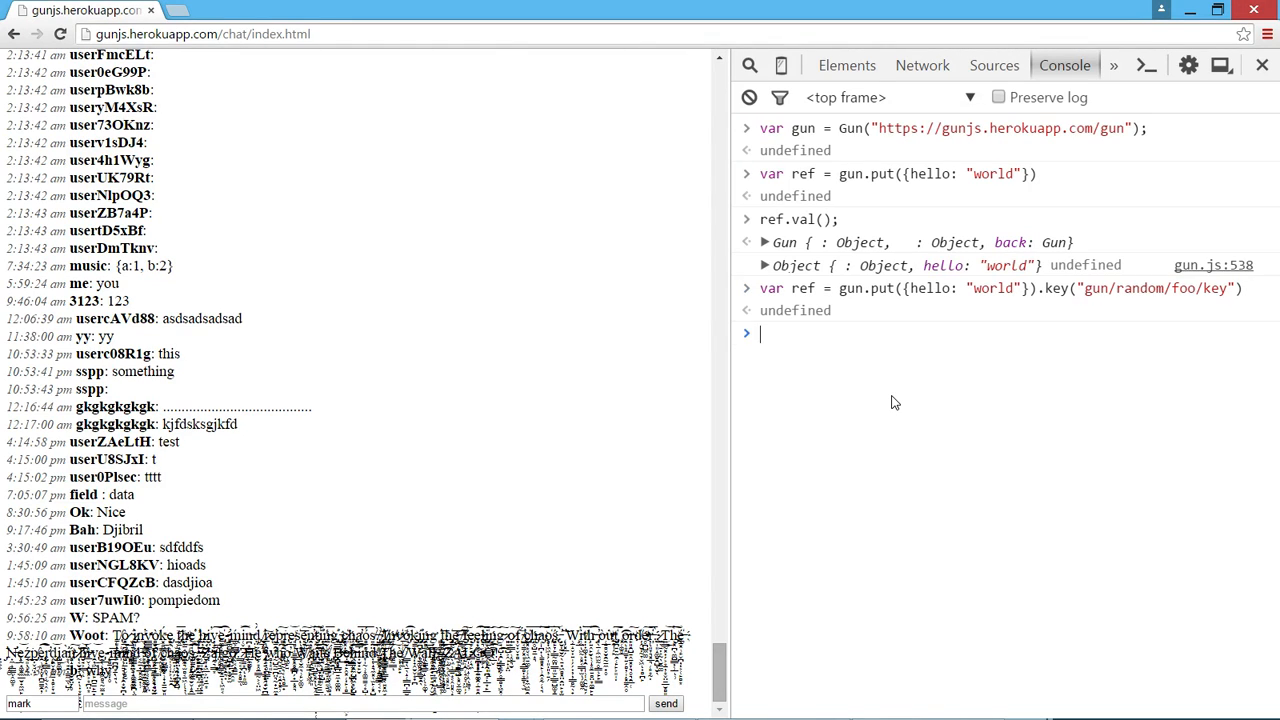
text(ref.)
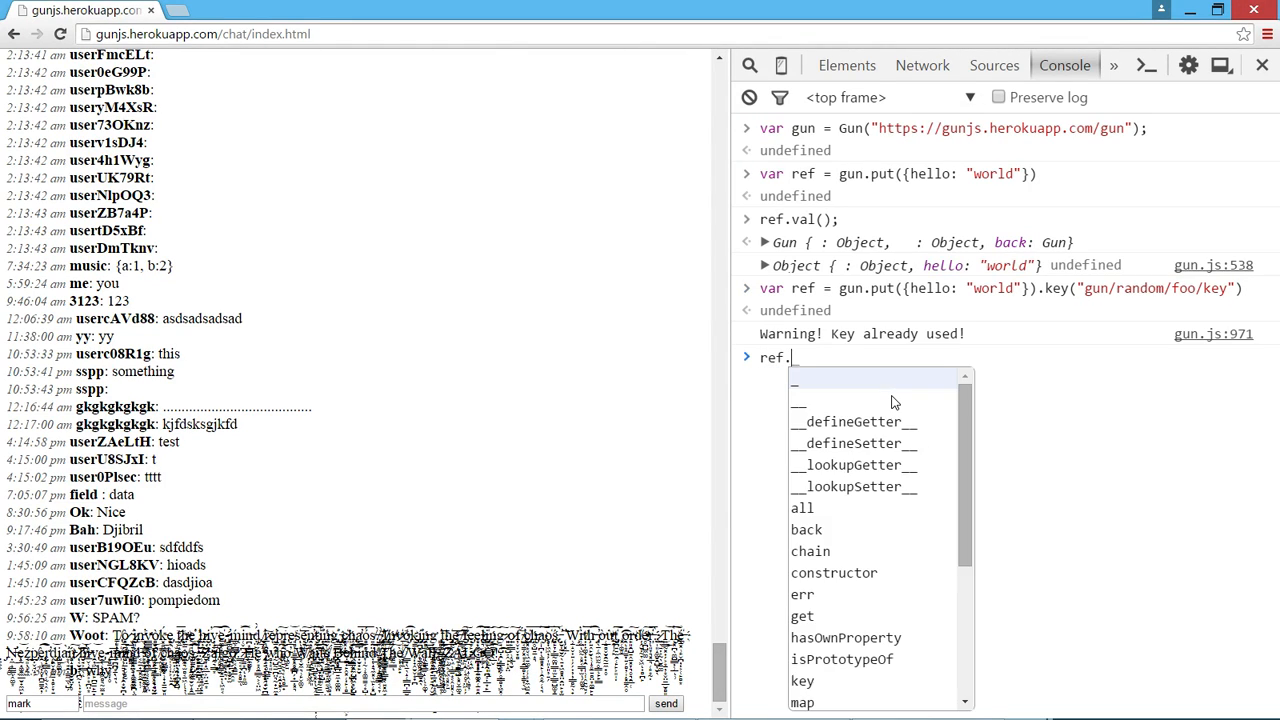
key(Enter)
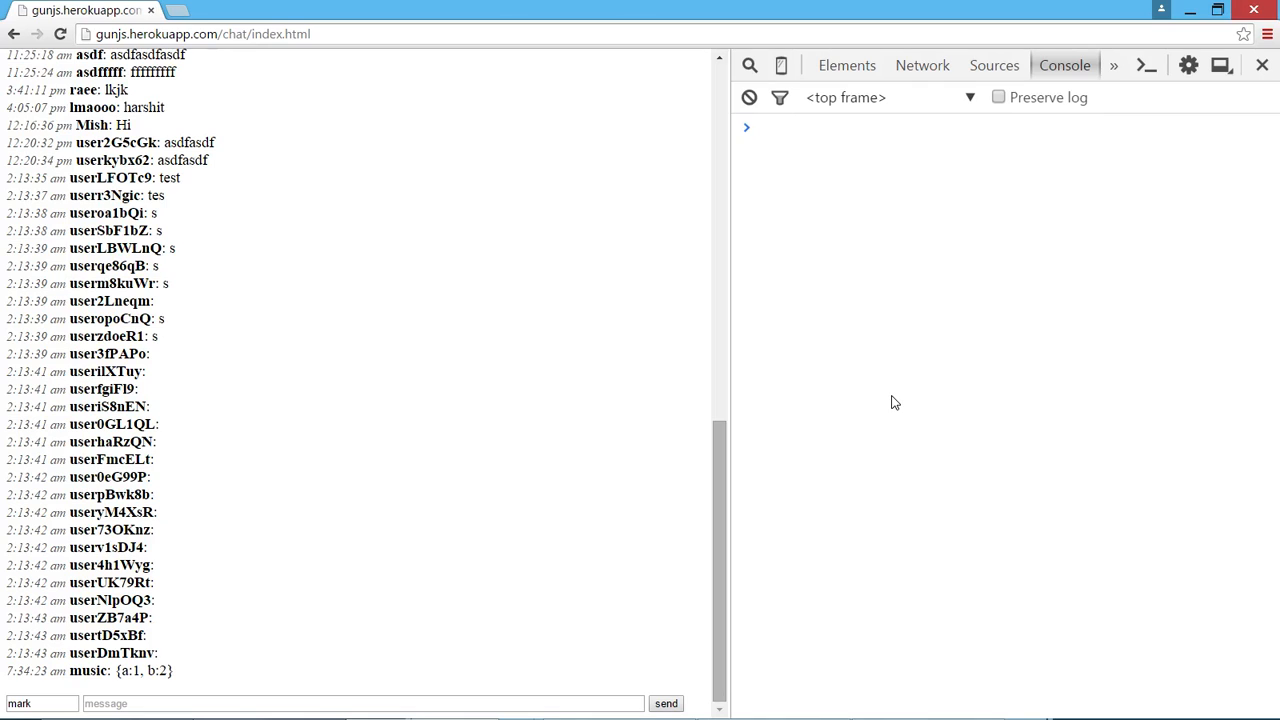
Step: Recreate gun and get "gun/random/foo/key" with val(), directly and via a ref variable
scroll(down, 3)
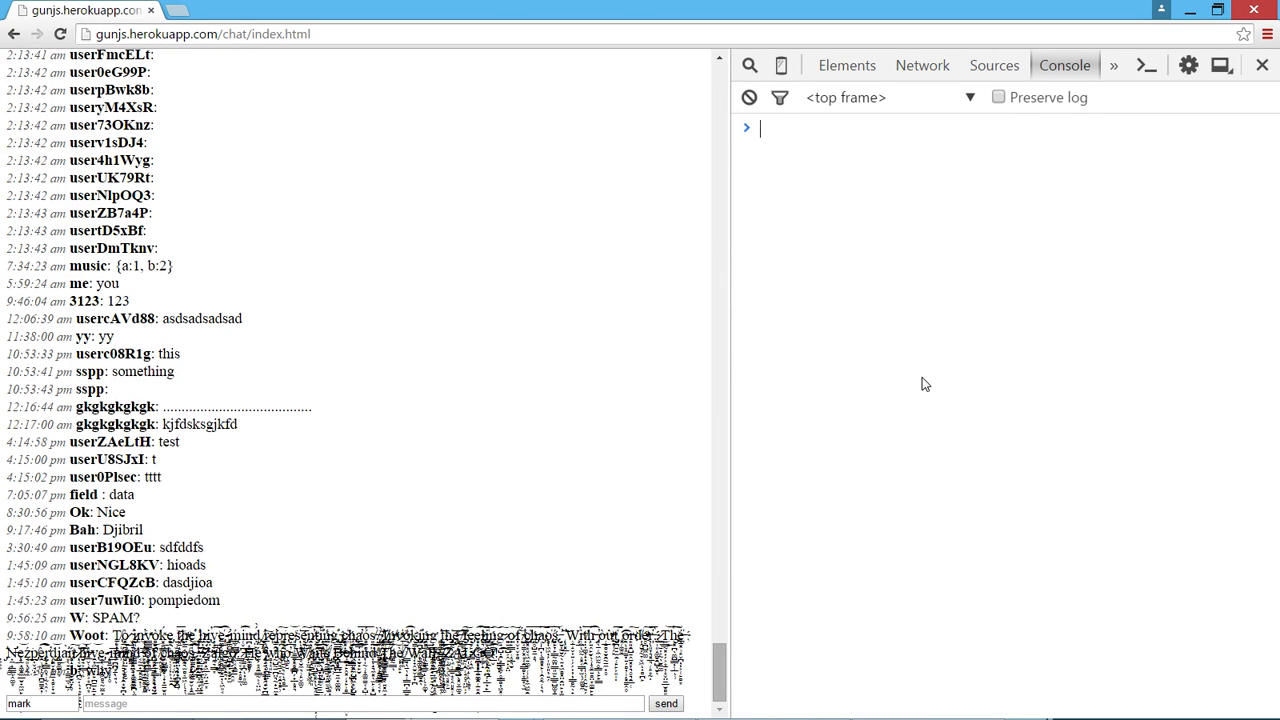
text(var ref = gun.put({hello: "world"}))
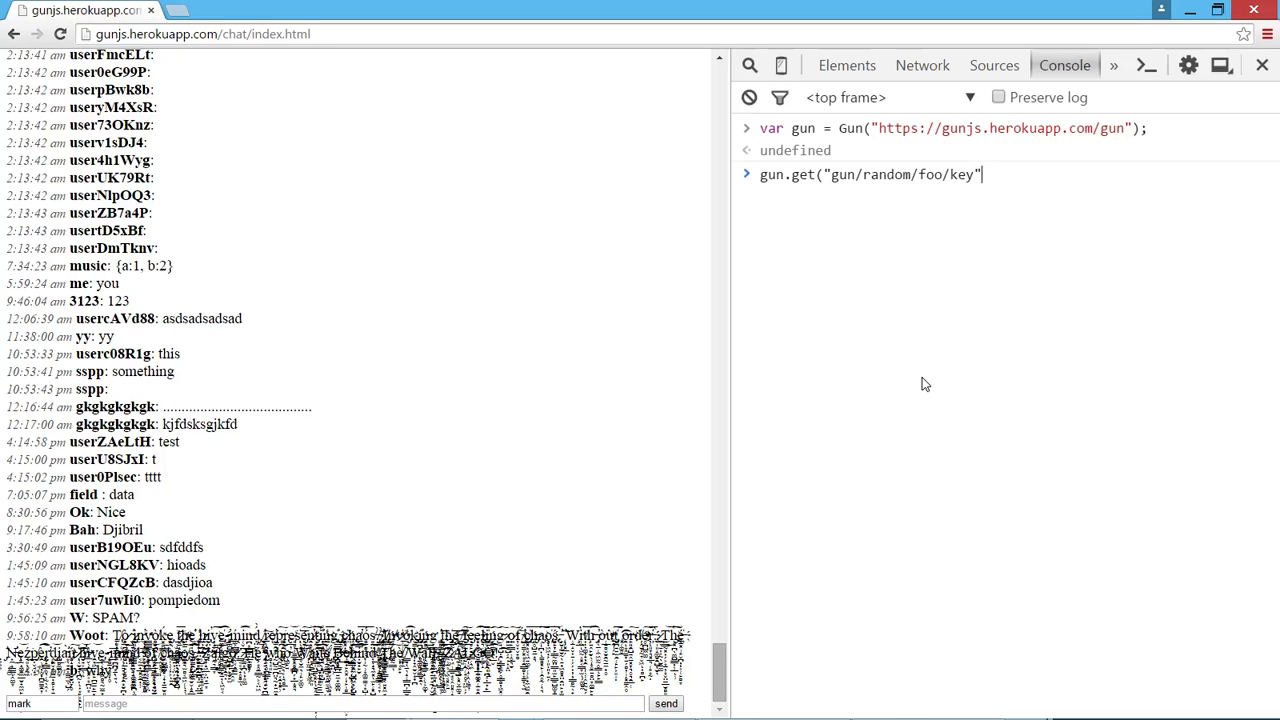
text(.val())
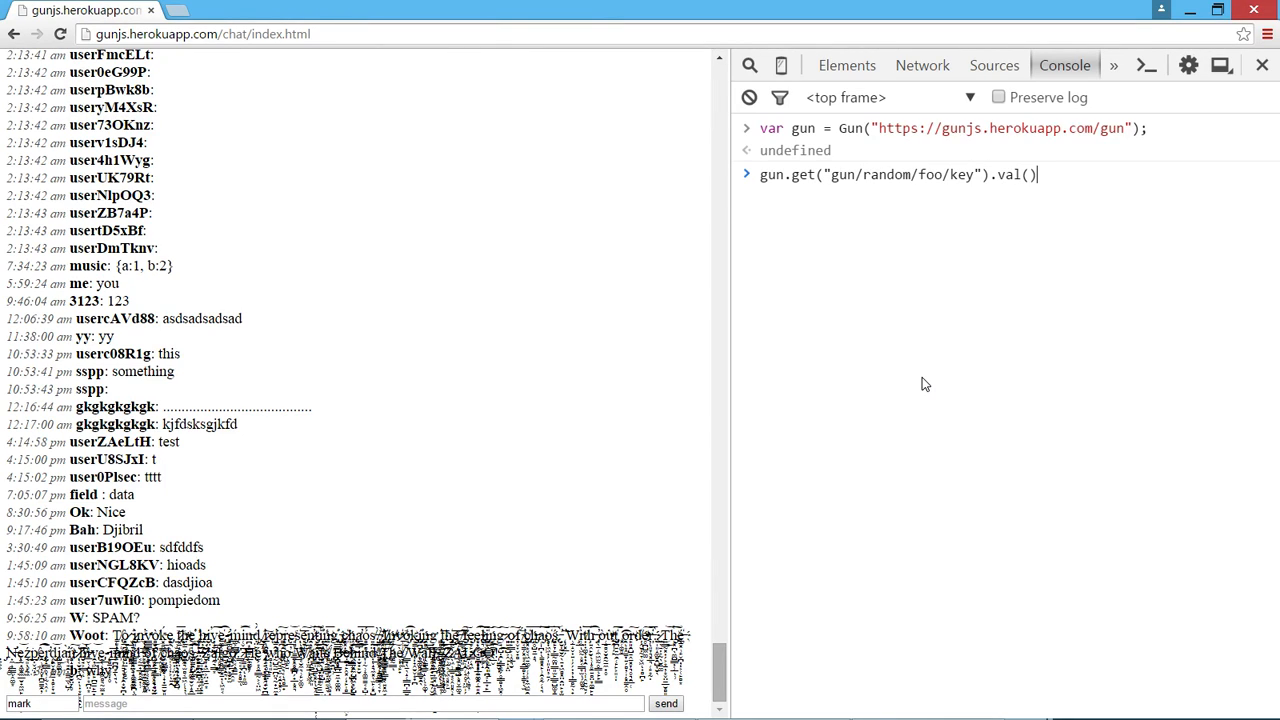
key(Enter)
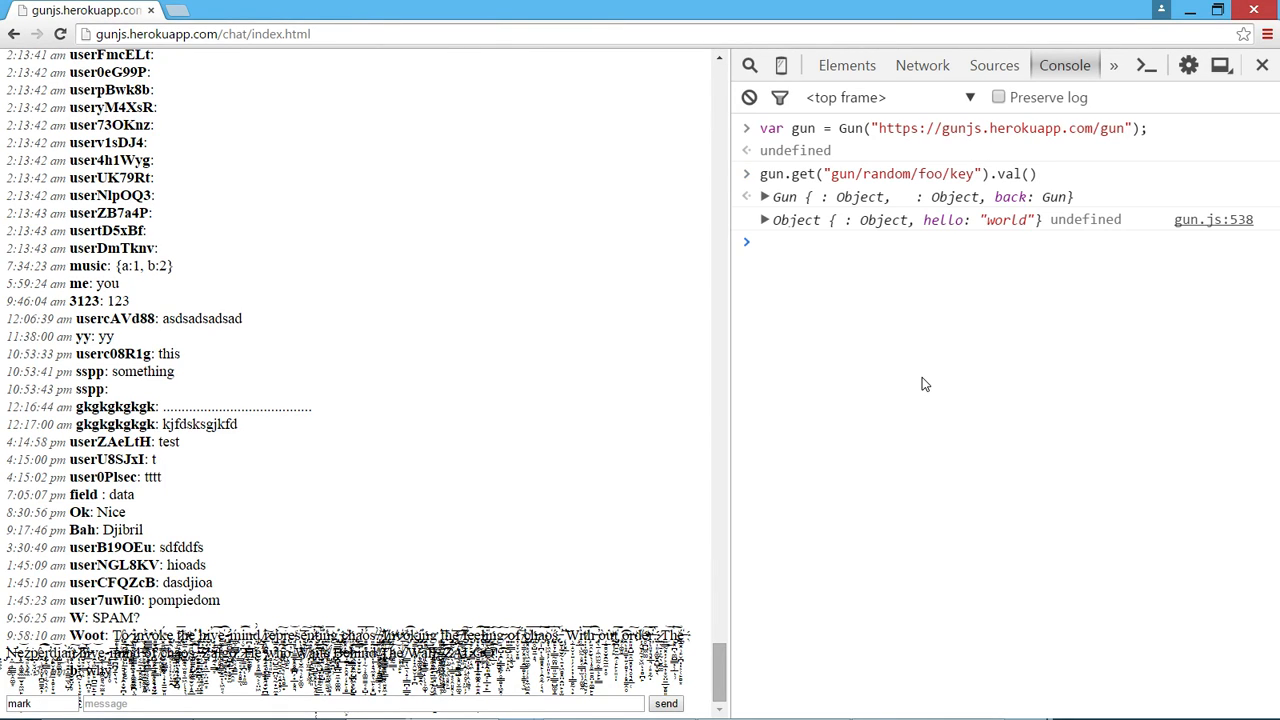
text(gun.get("gun/random/foo/key");)
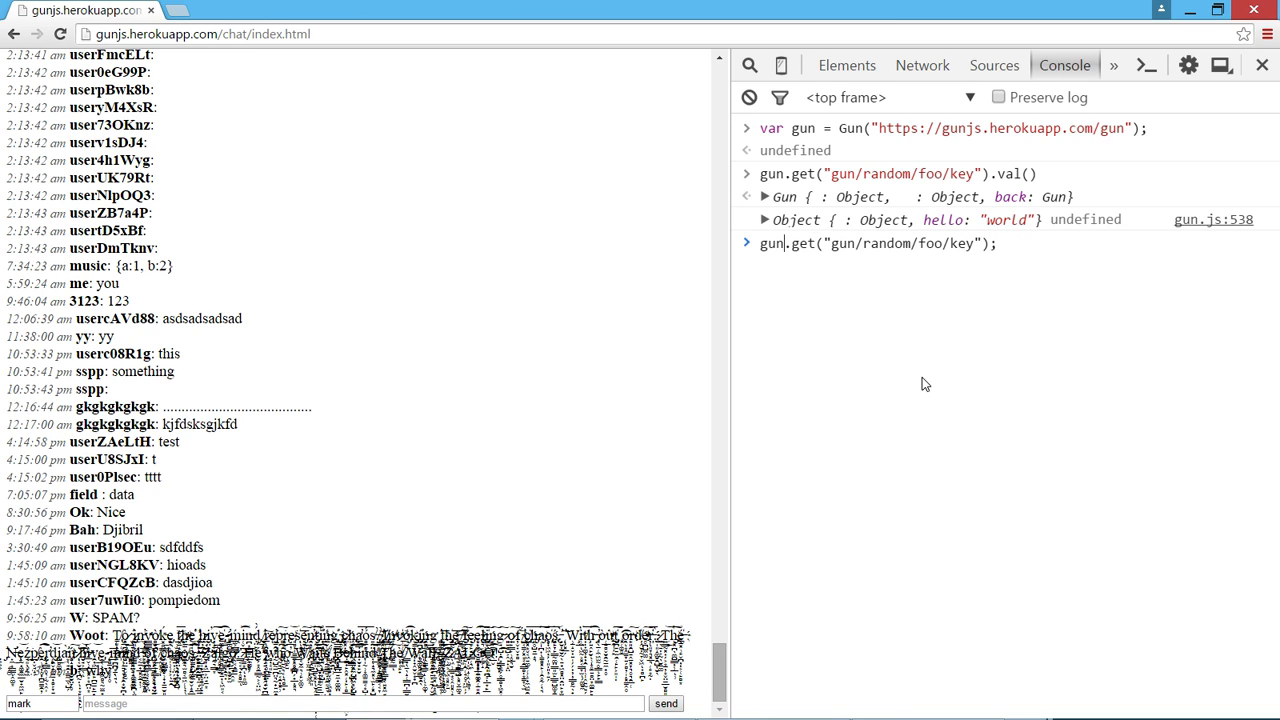
key(Enter)
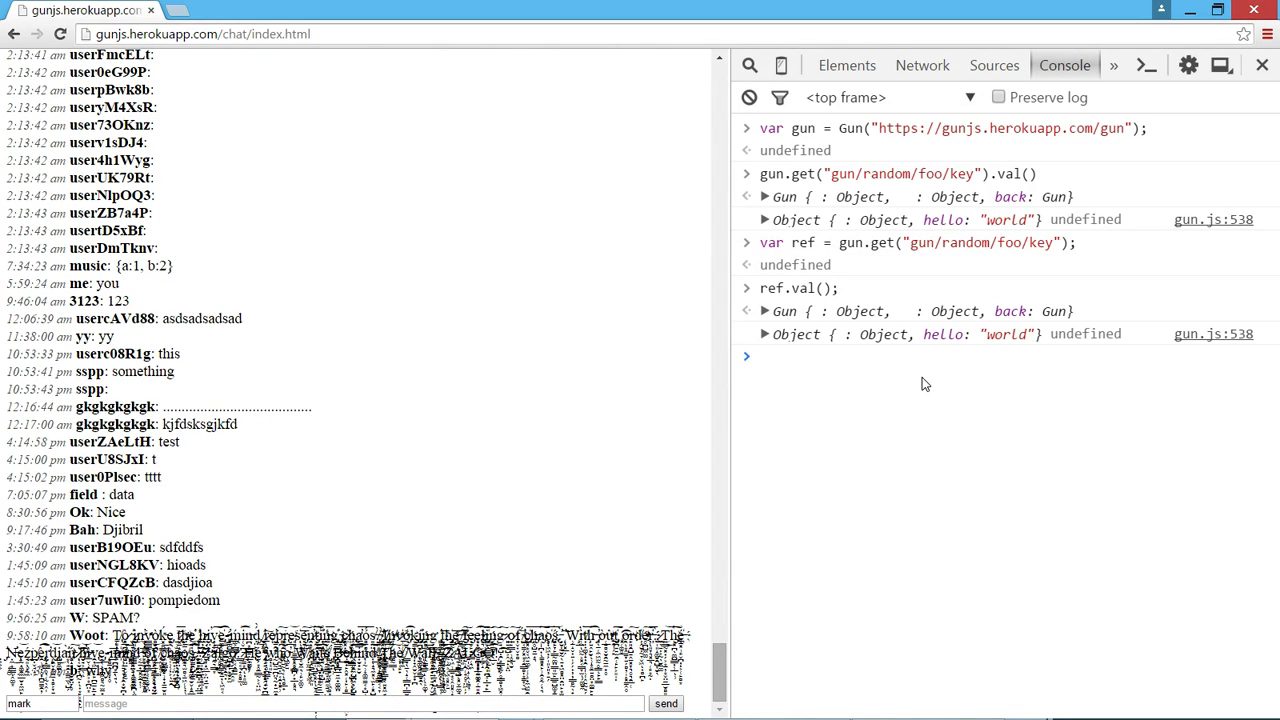
Step: Begin ref.put with name "Mark" and location "Provo, UT"
text(ref)
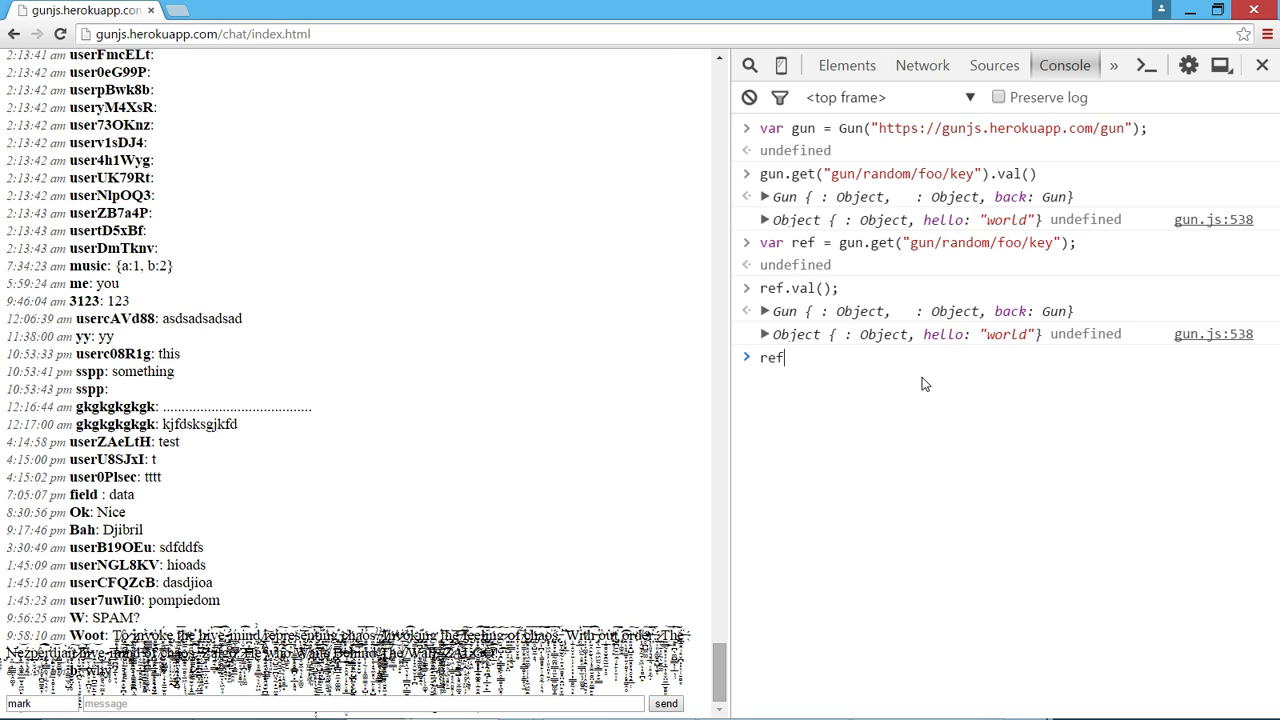
text(.put())
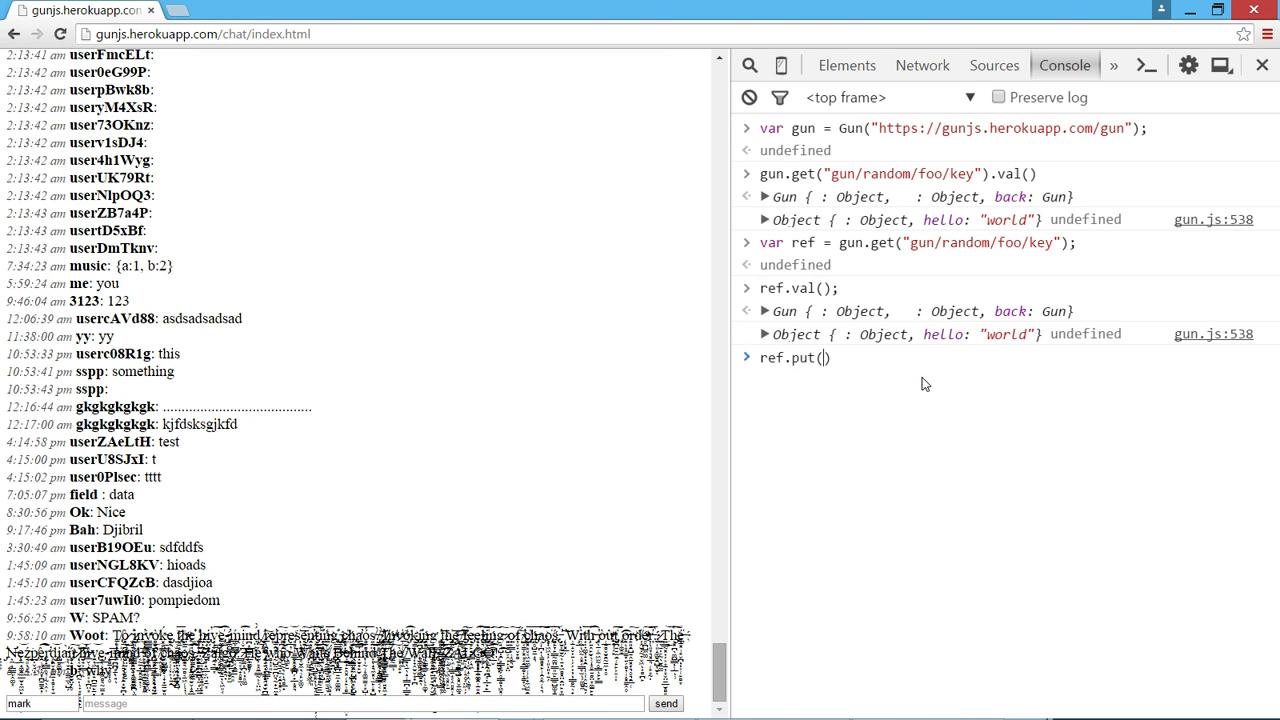
text({)
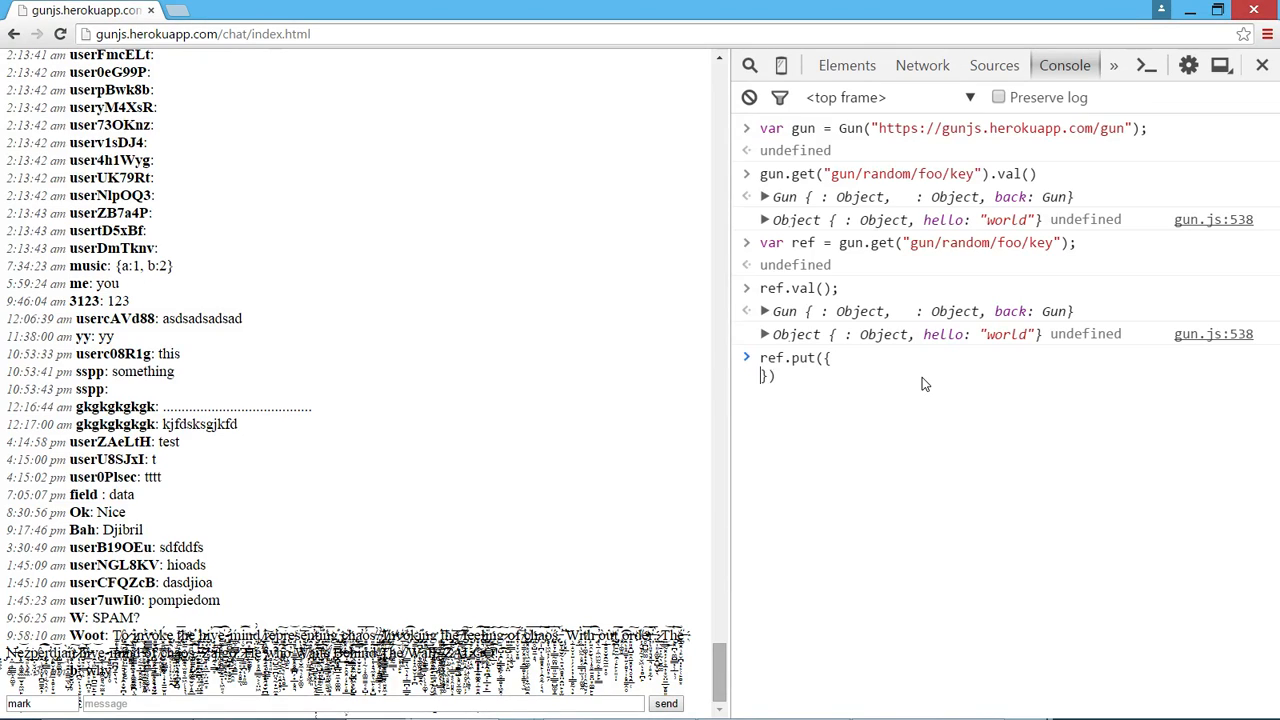
text(name:)
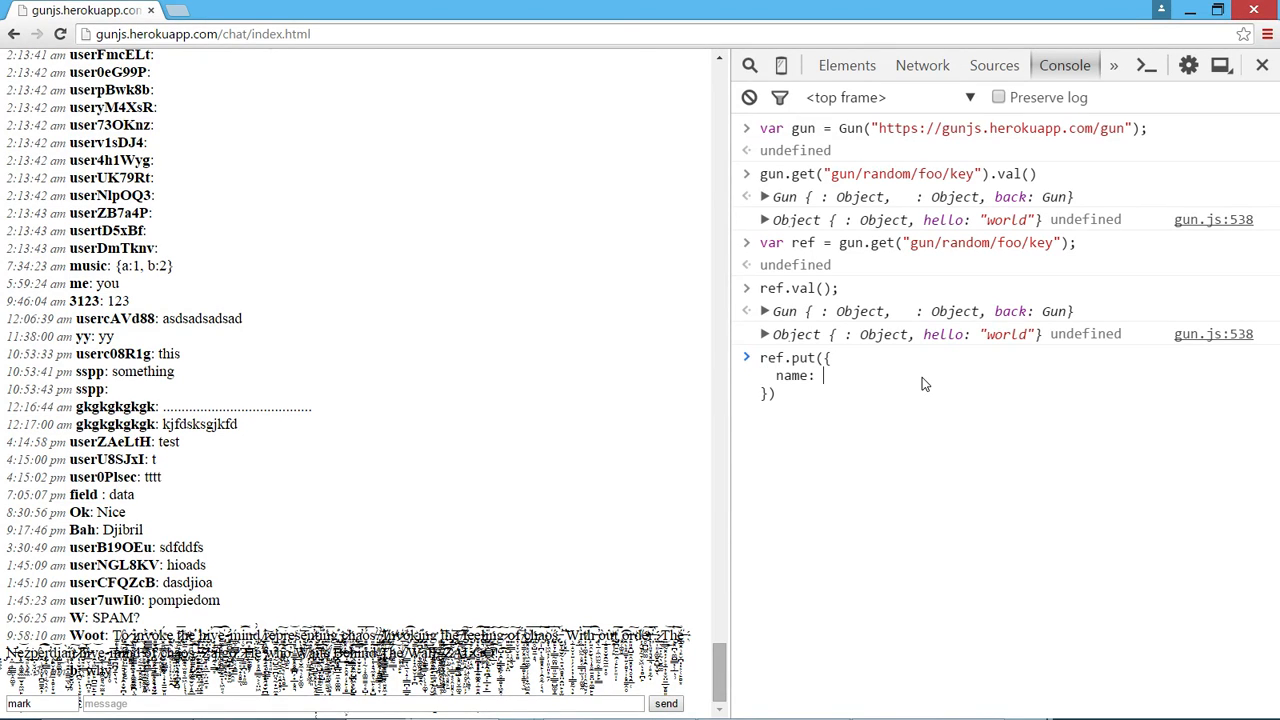
text("Mark",)
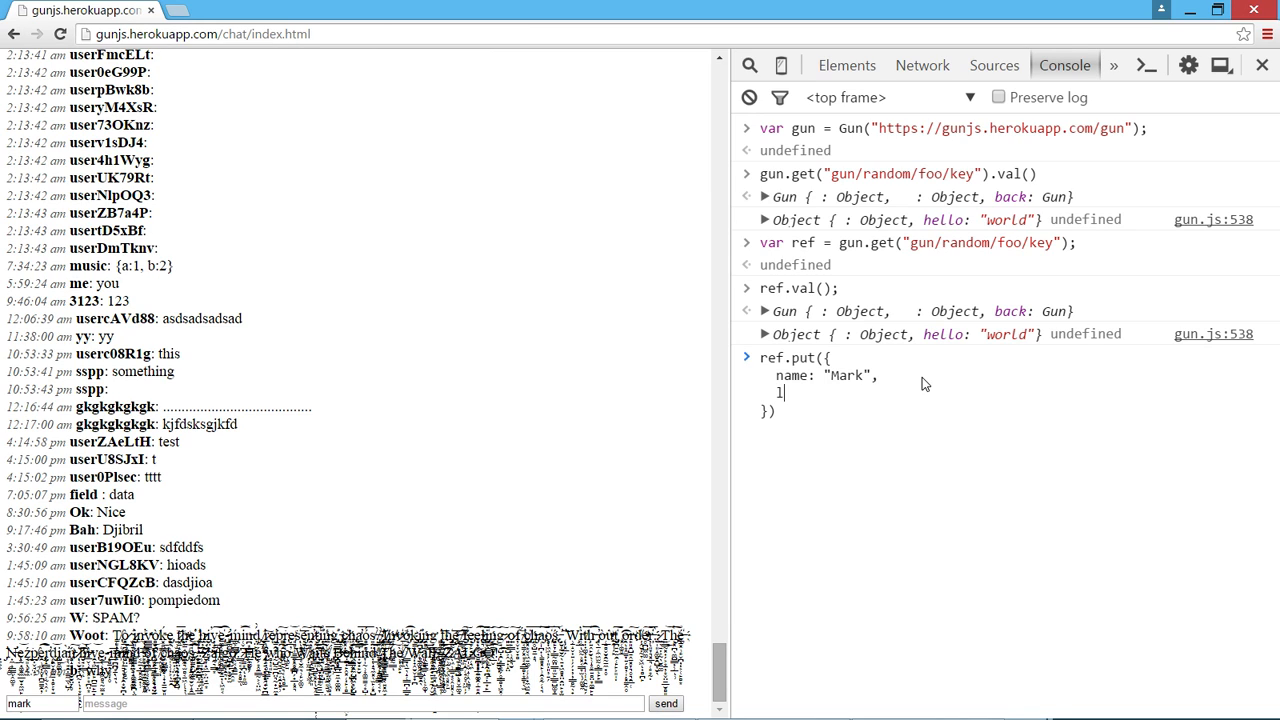
text(location: "Provo)
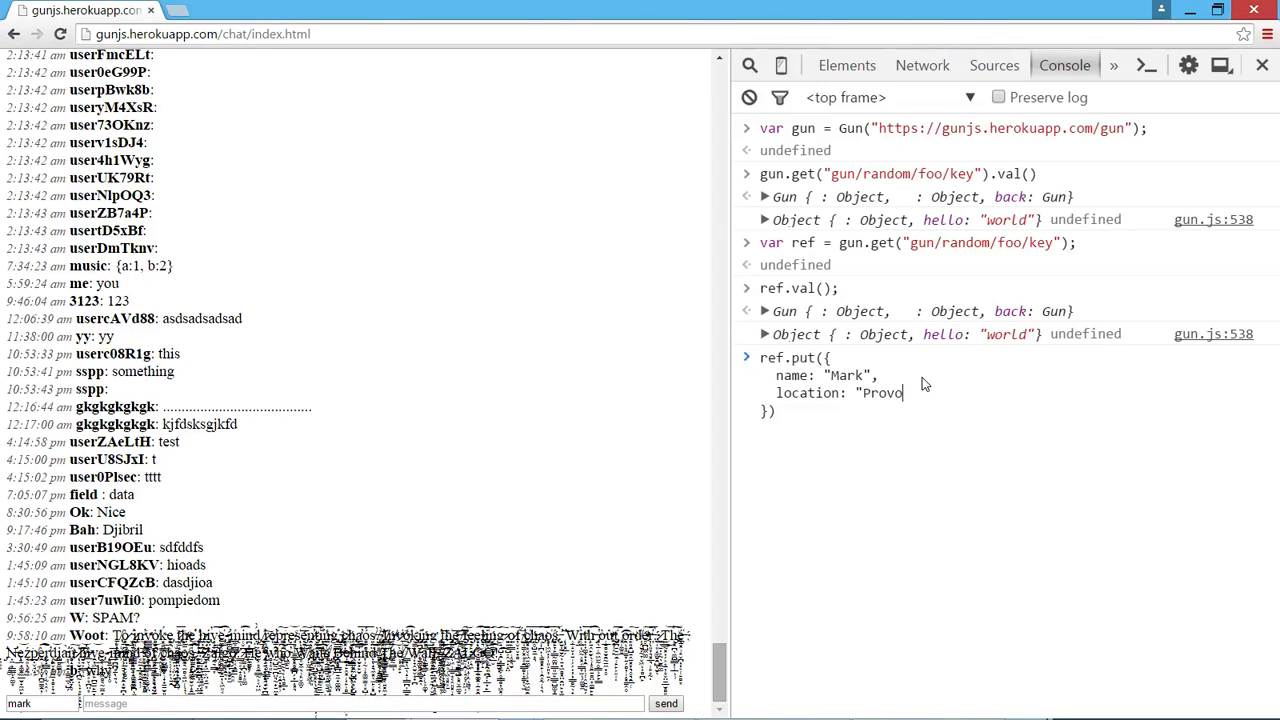
text(, UT",)
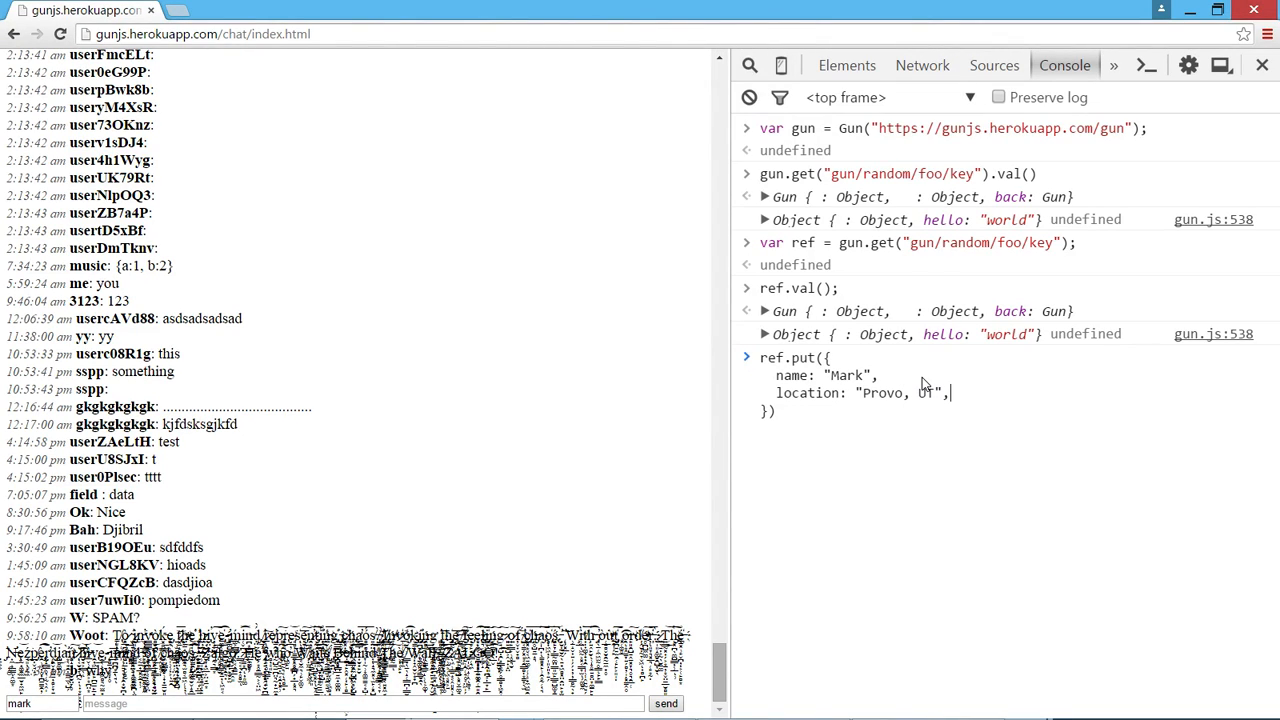
key(Enter)
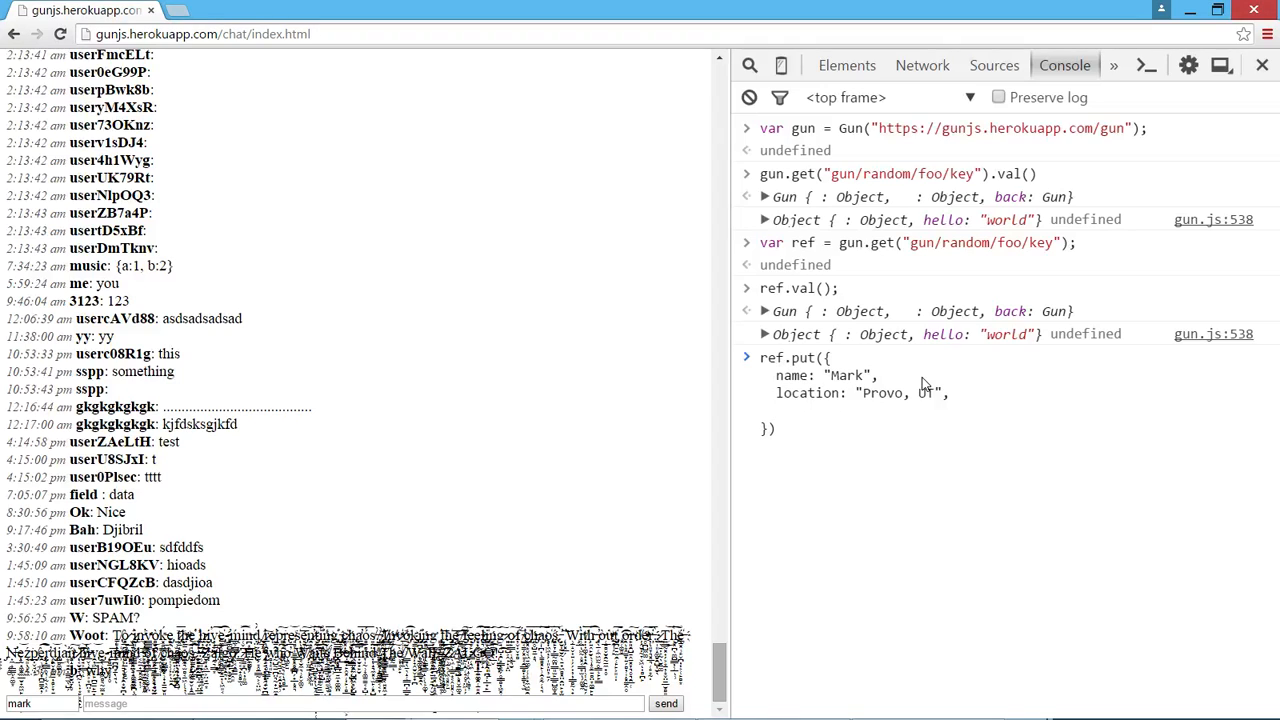
Step: Add nested friend Fred, age 27, with pet {species: "kitty-cat", name: "Fluffy"} and run the put
text(friend: {)
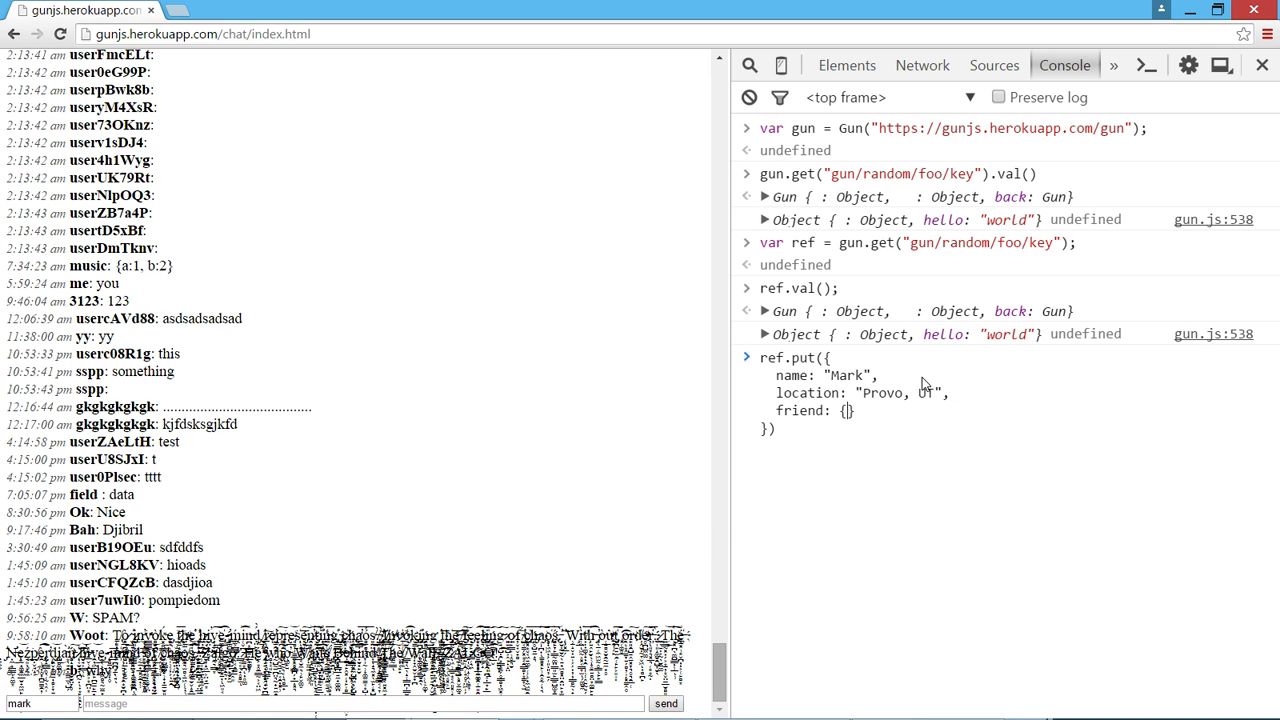
text(f)
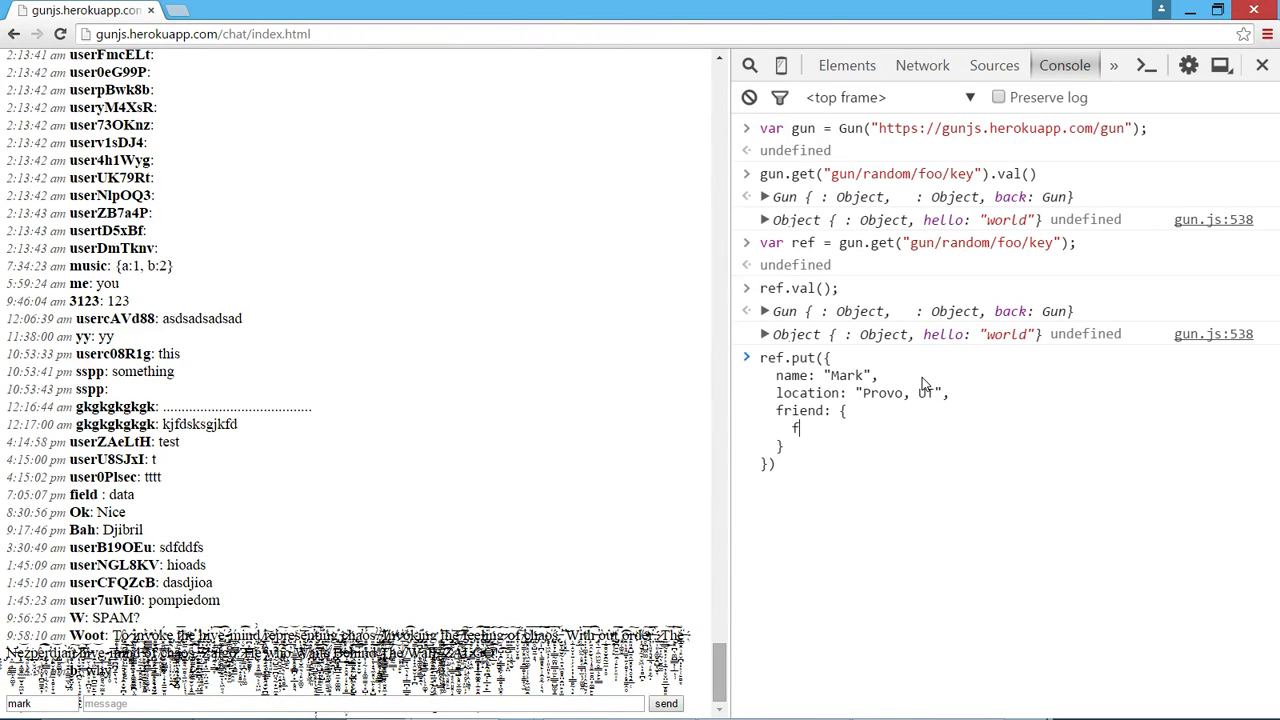
text(name: "Fred",)
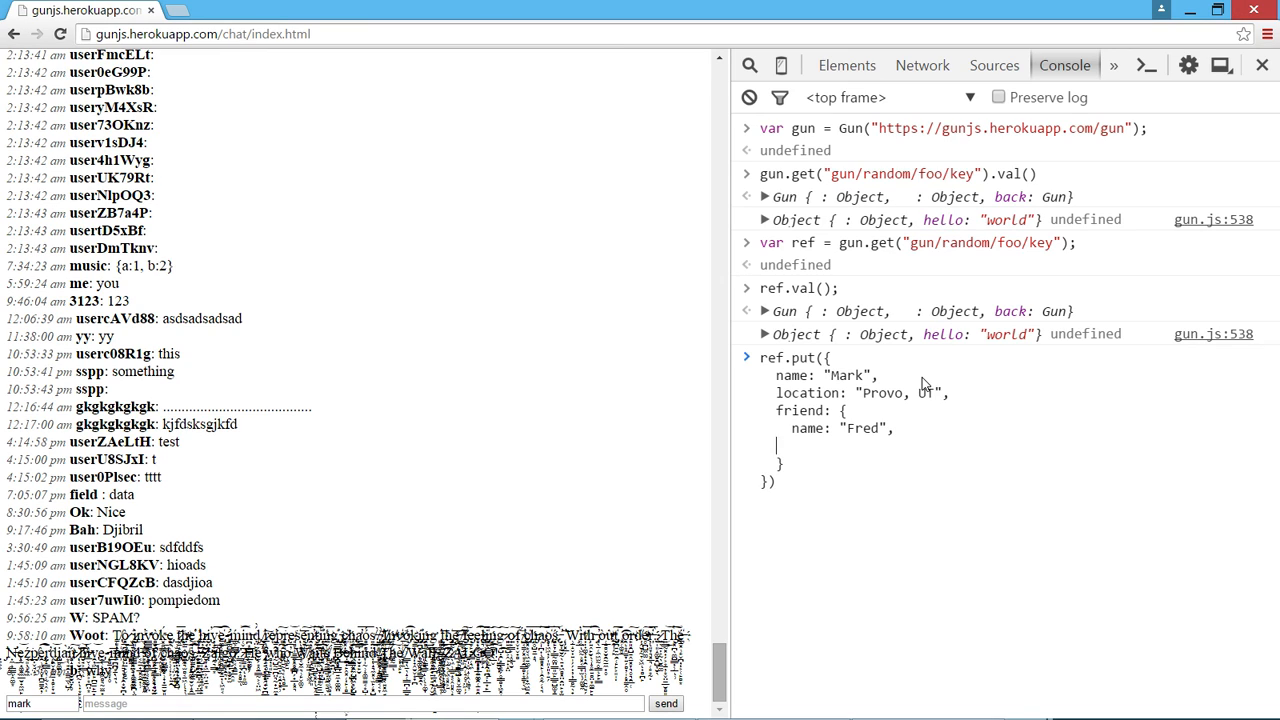
text(age:)
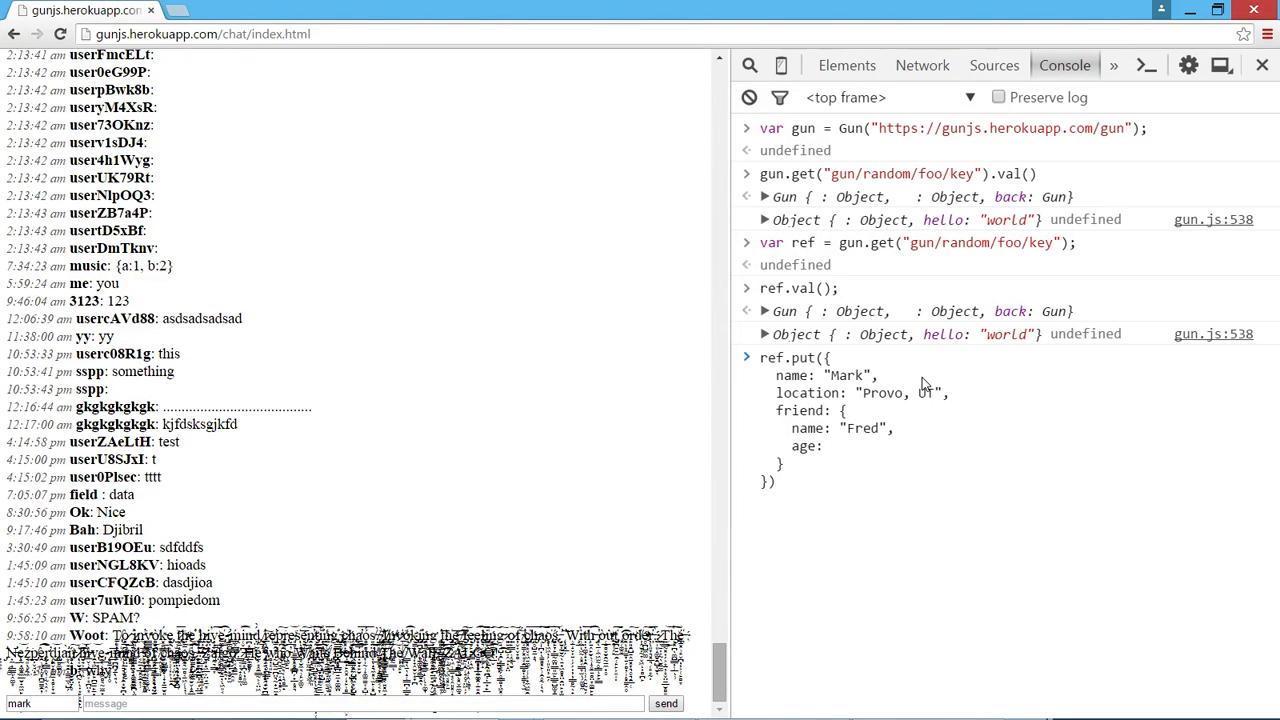
text(27,)
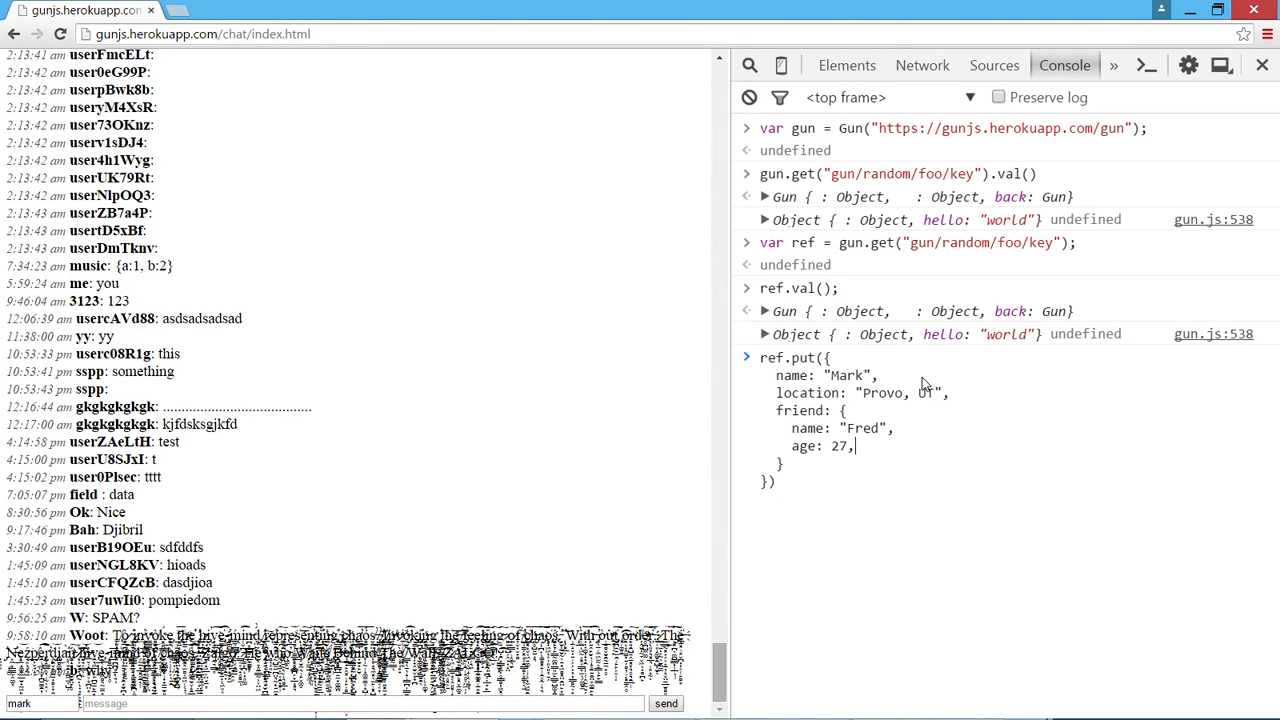
text(pet)
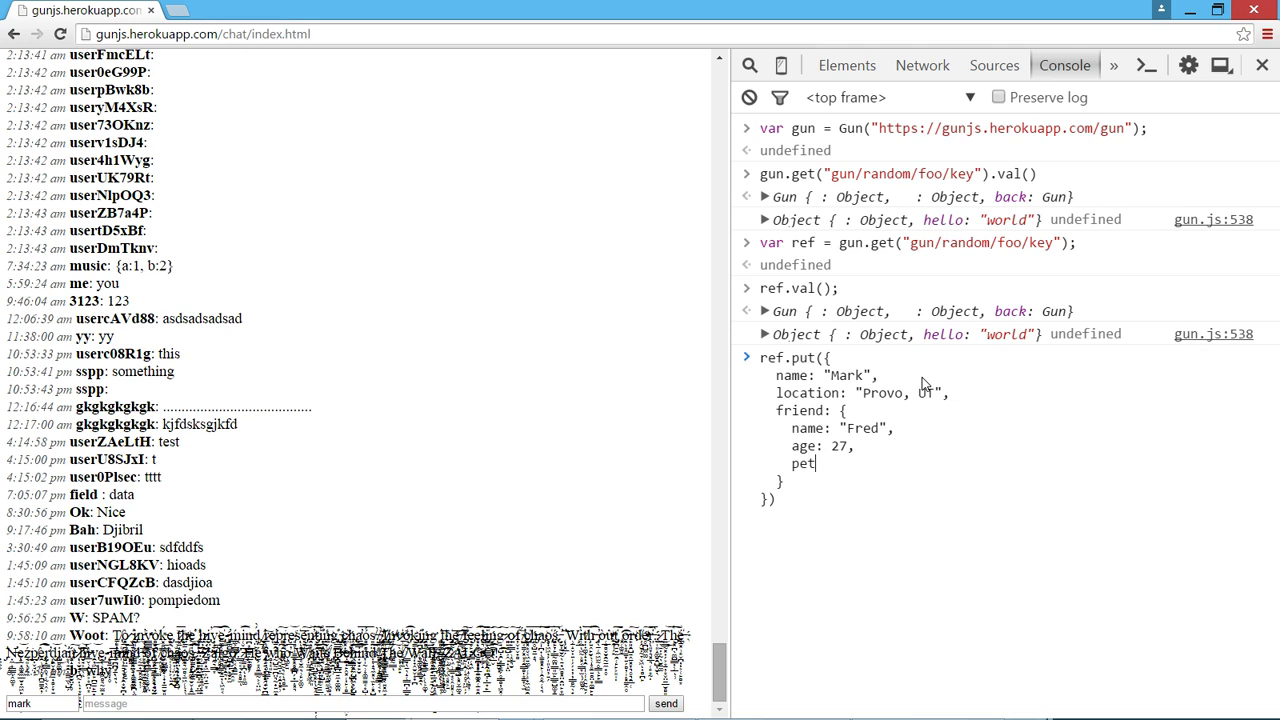
text({)
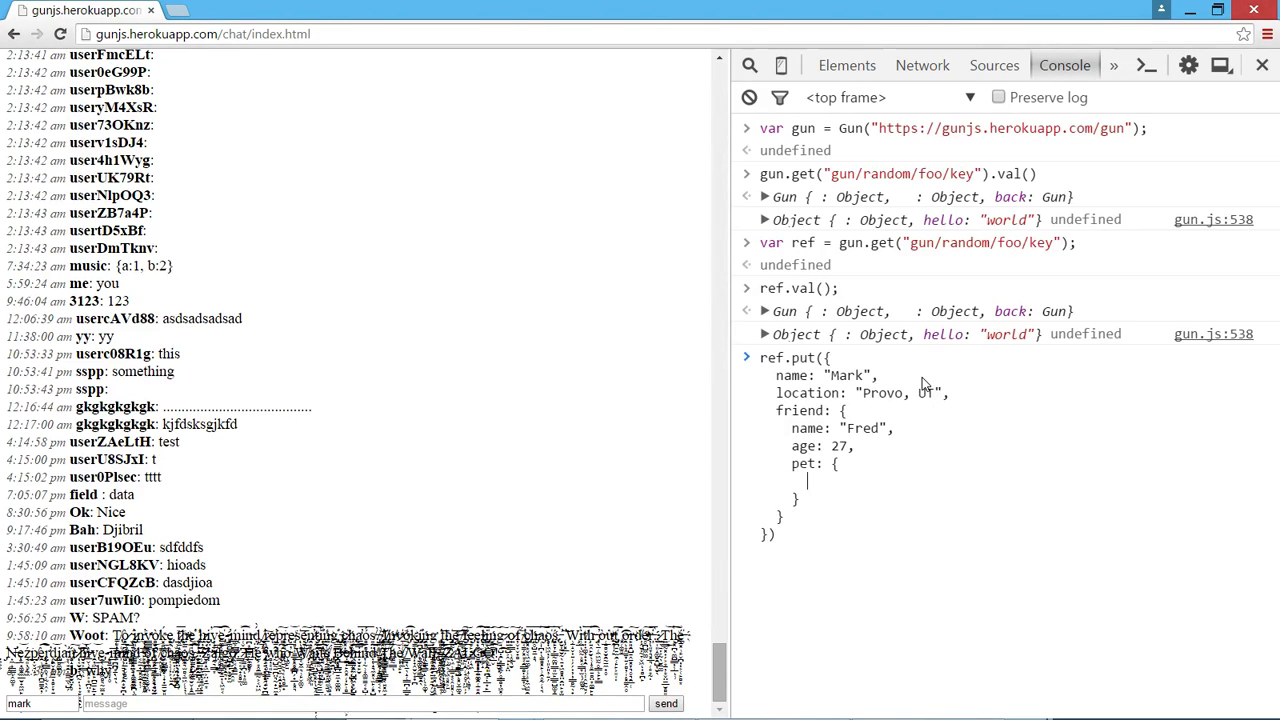
text(species:)
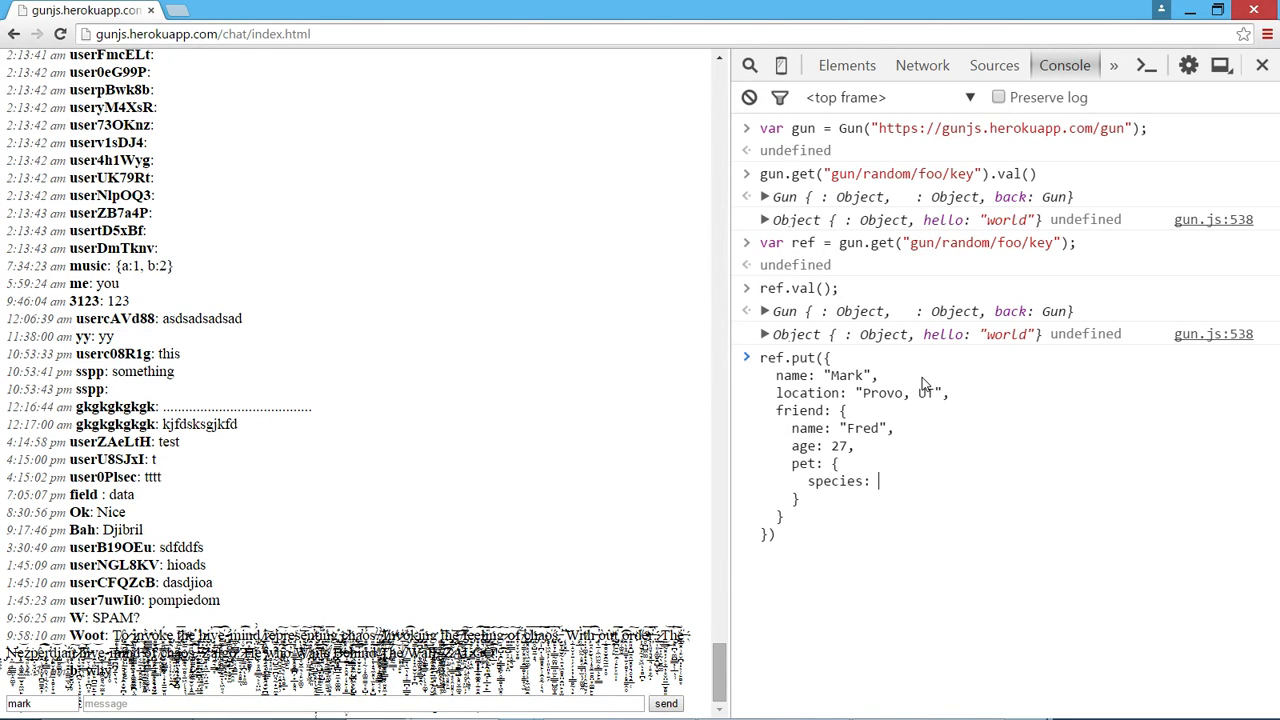
text("kitty")
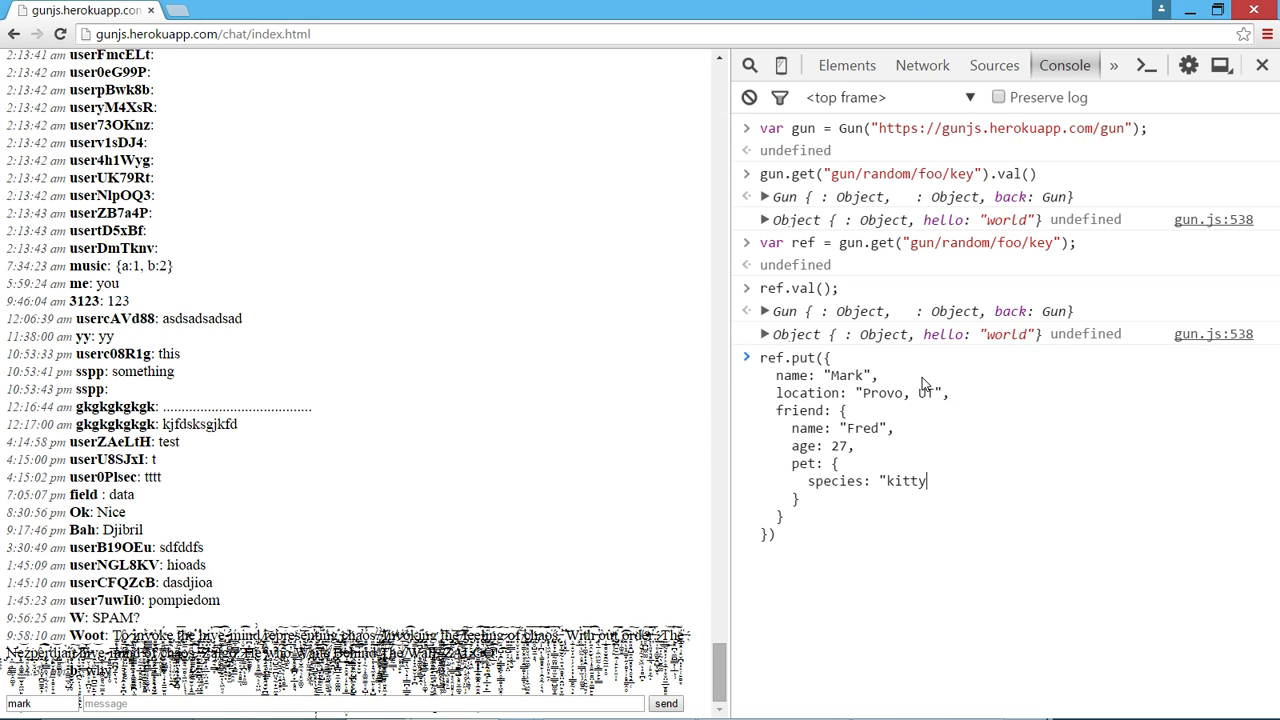
text(-cat",)
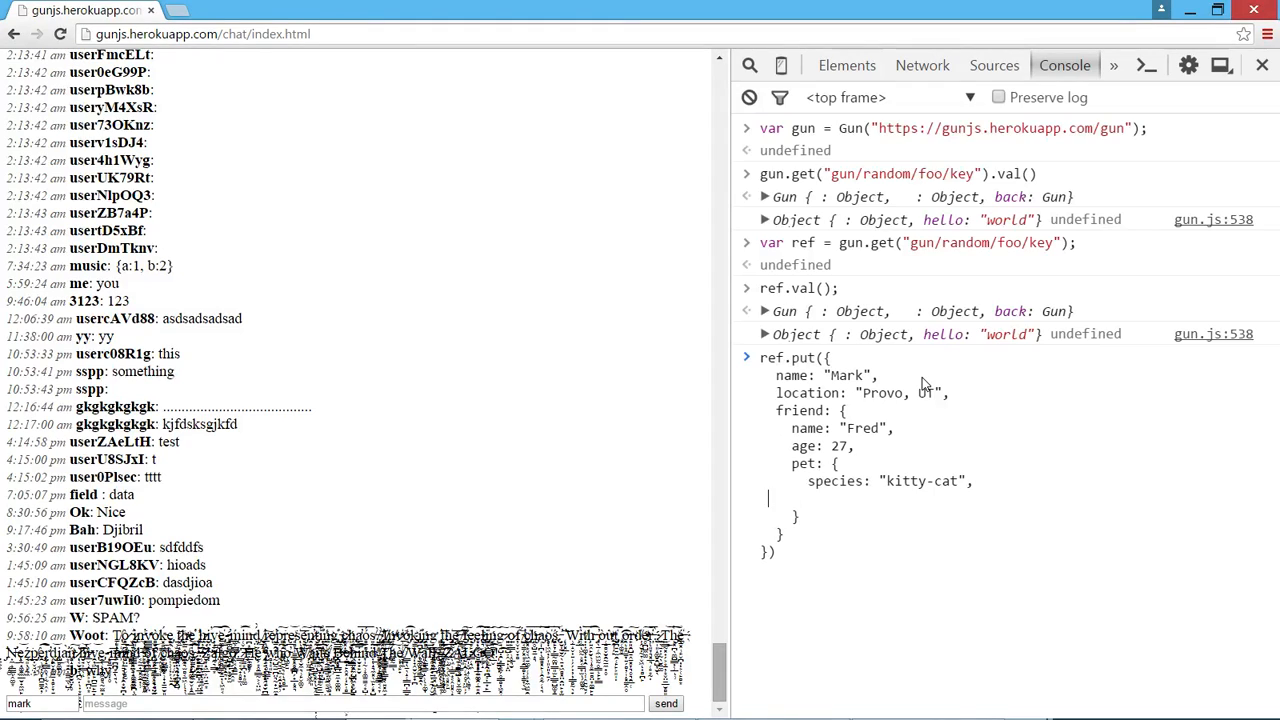
text(name: "Fluffy")
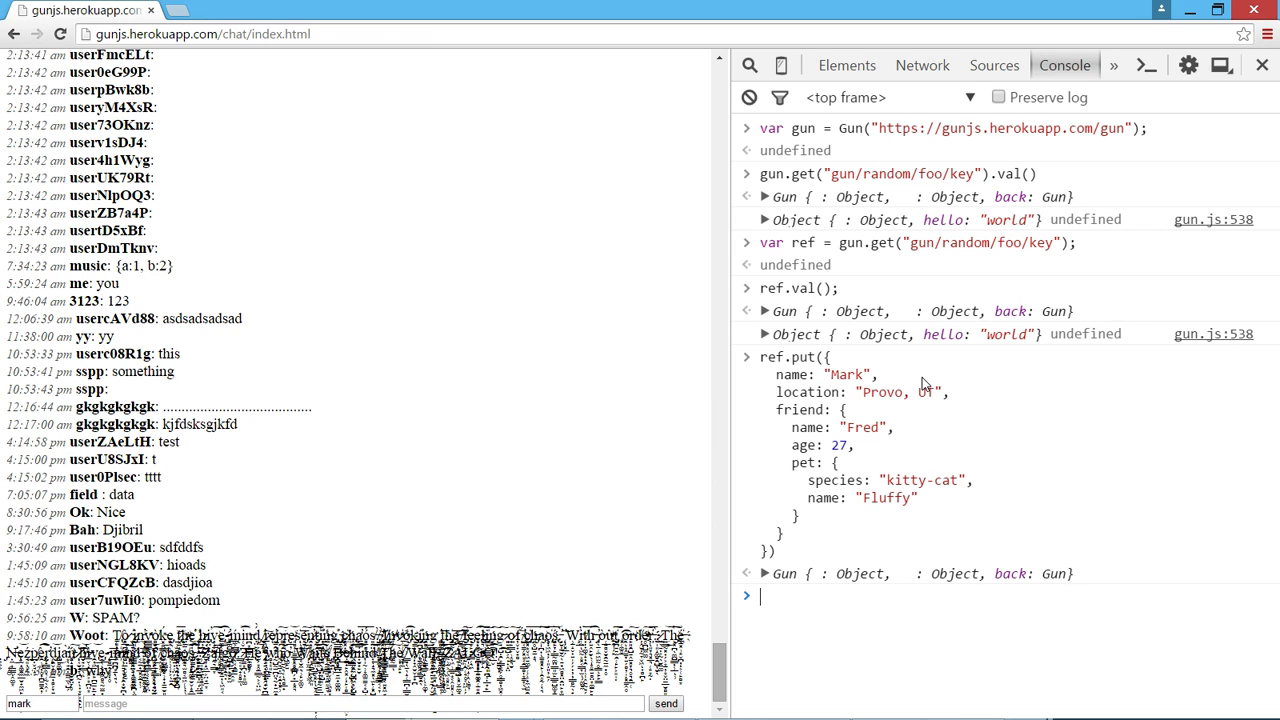
text(ref.val()
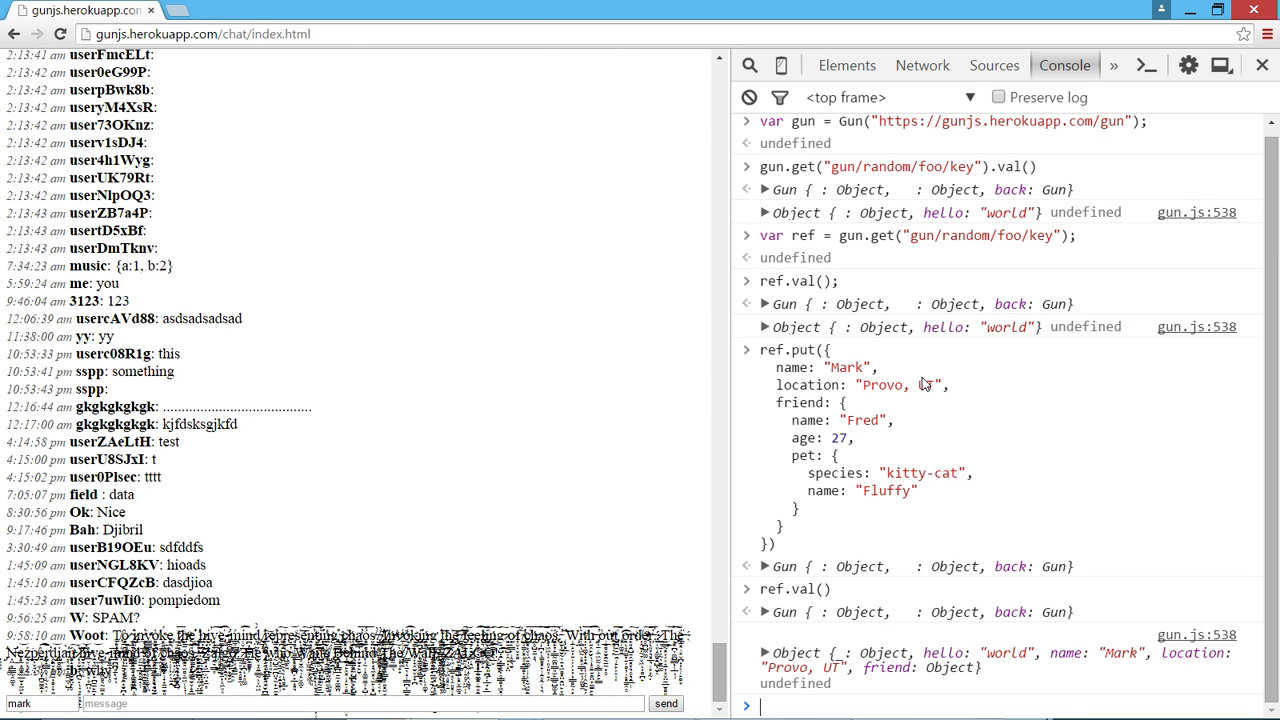
Step: Run ref.path("friend").val() to show Fred, age 27, with his pet
text(ref.path(")
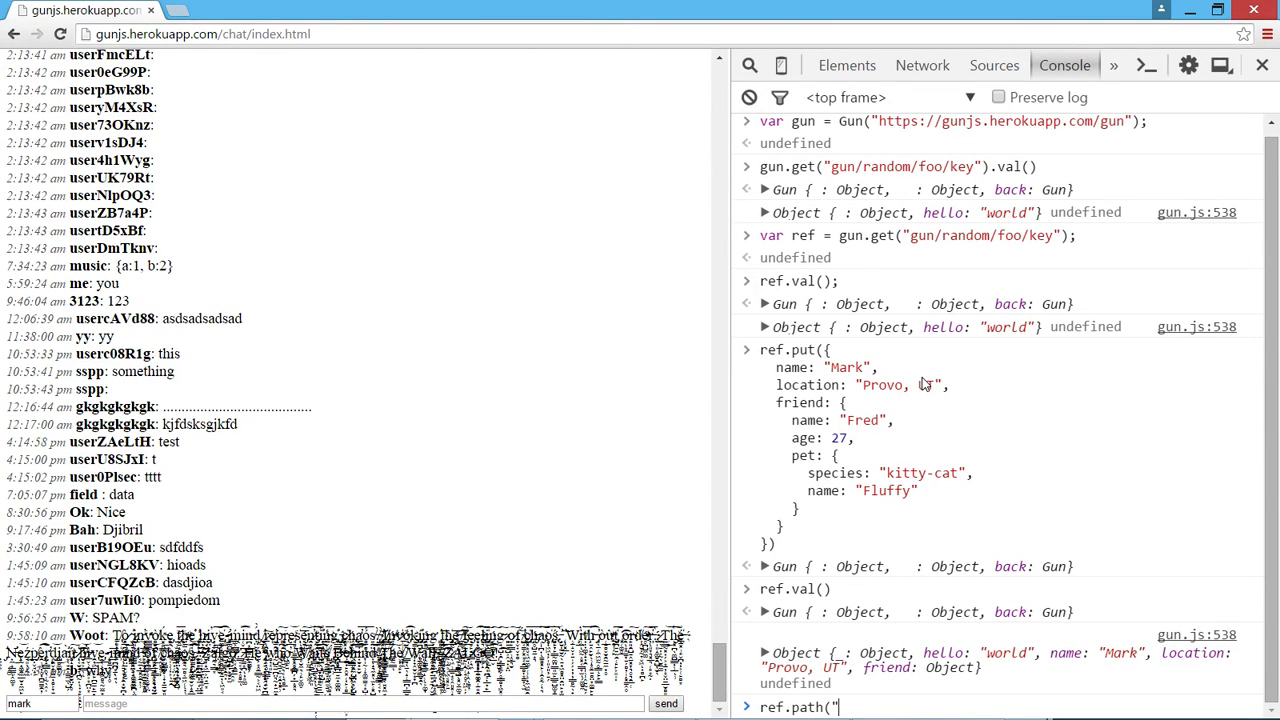
text(f)
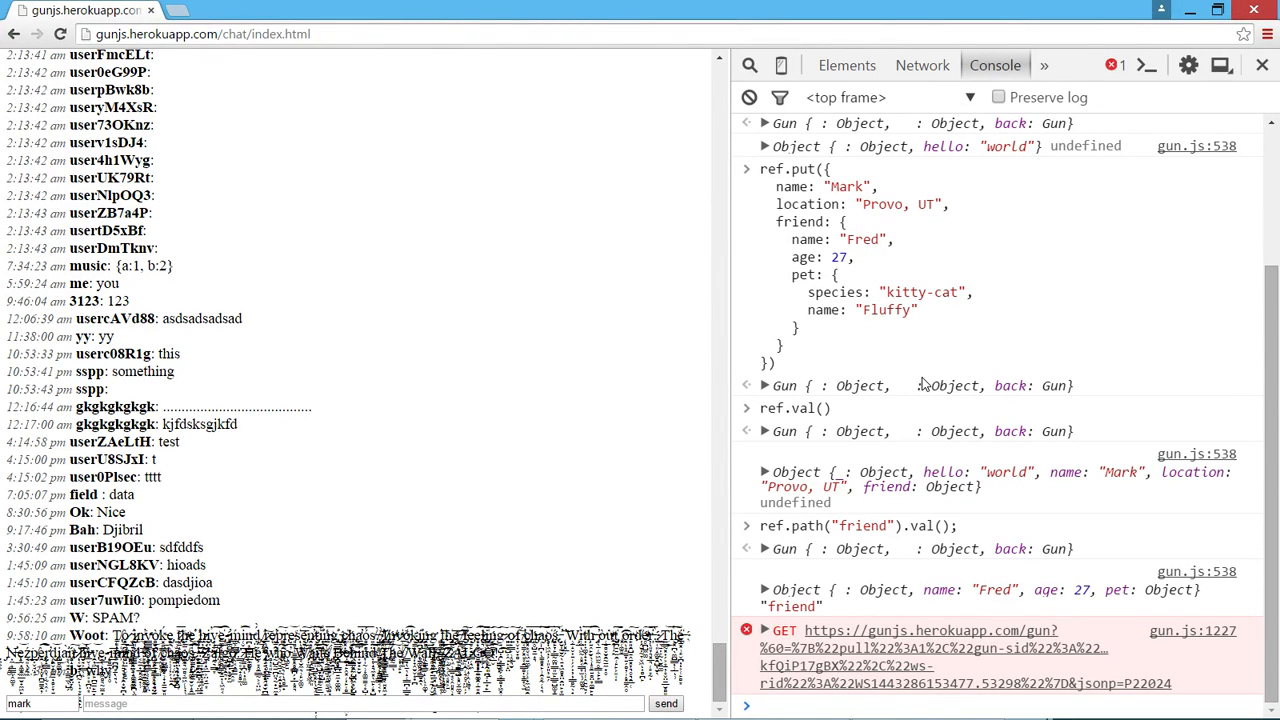
Step: Read ref.path('friend.pet').val() and ref.path('friend.pet.name').val(), getting Fluffy
text(ref.path)
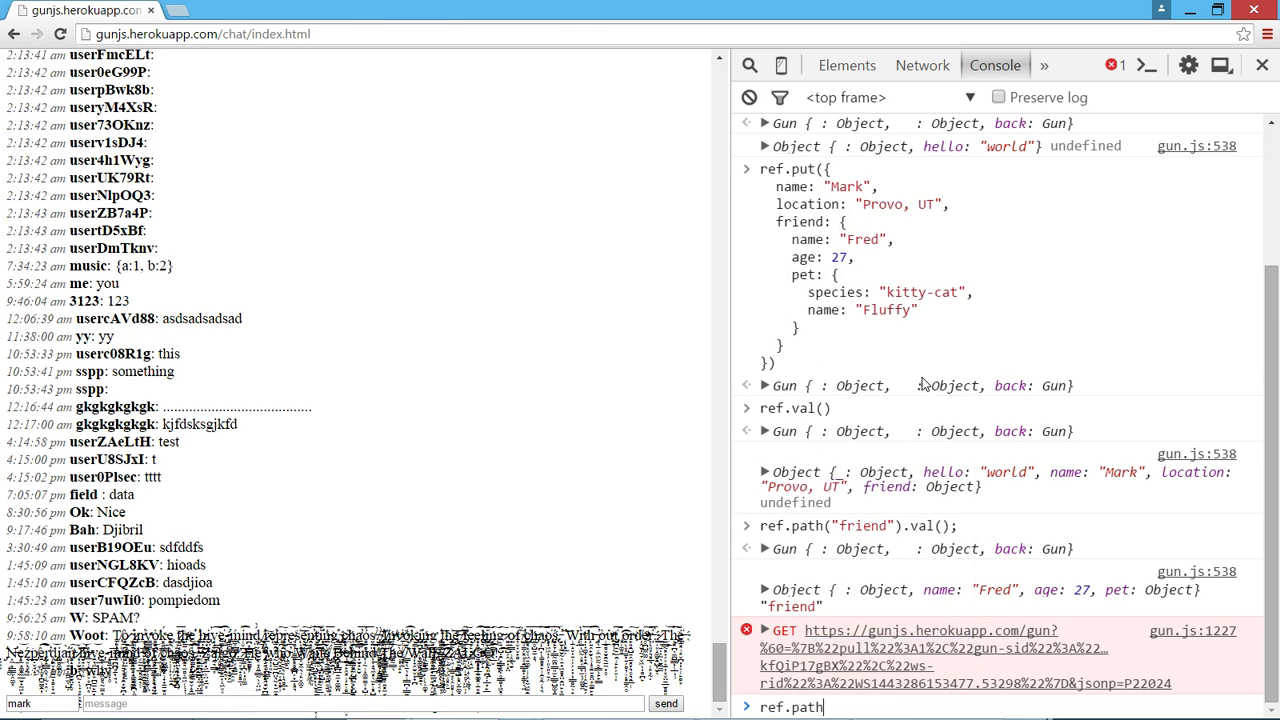
text(('friend.)
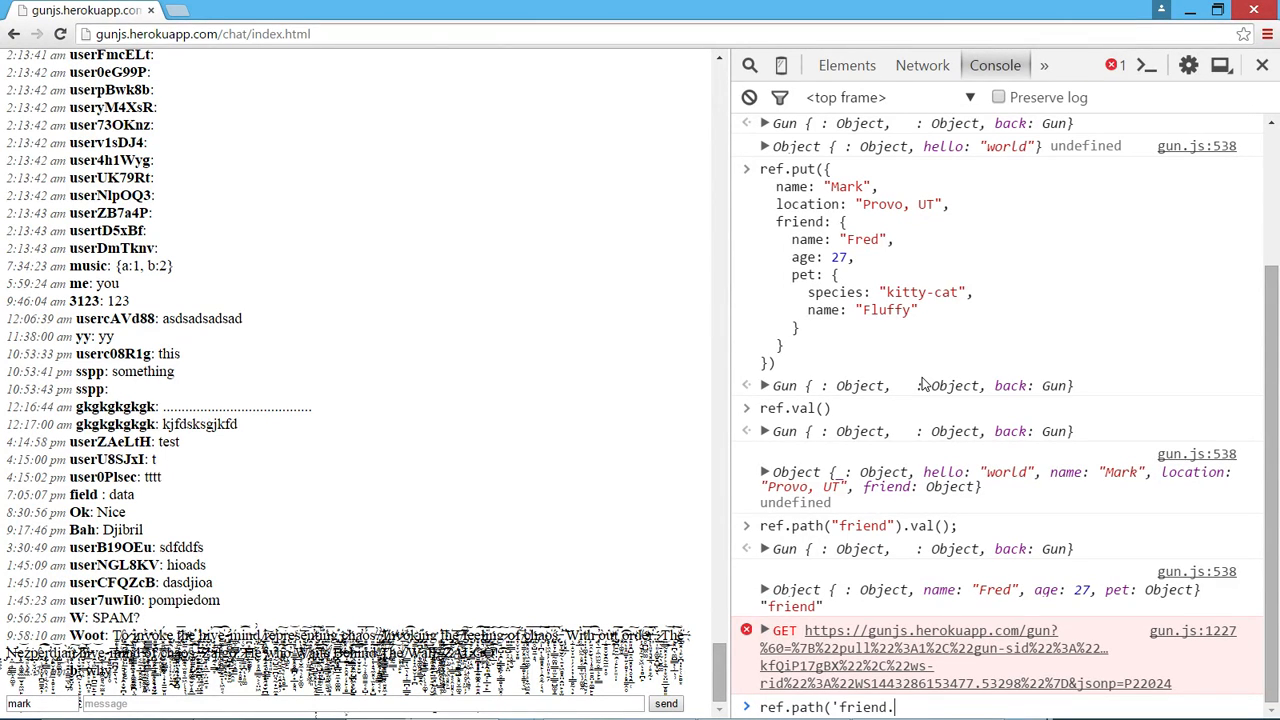
text(pet'))
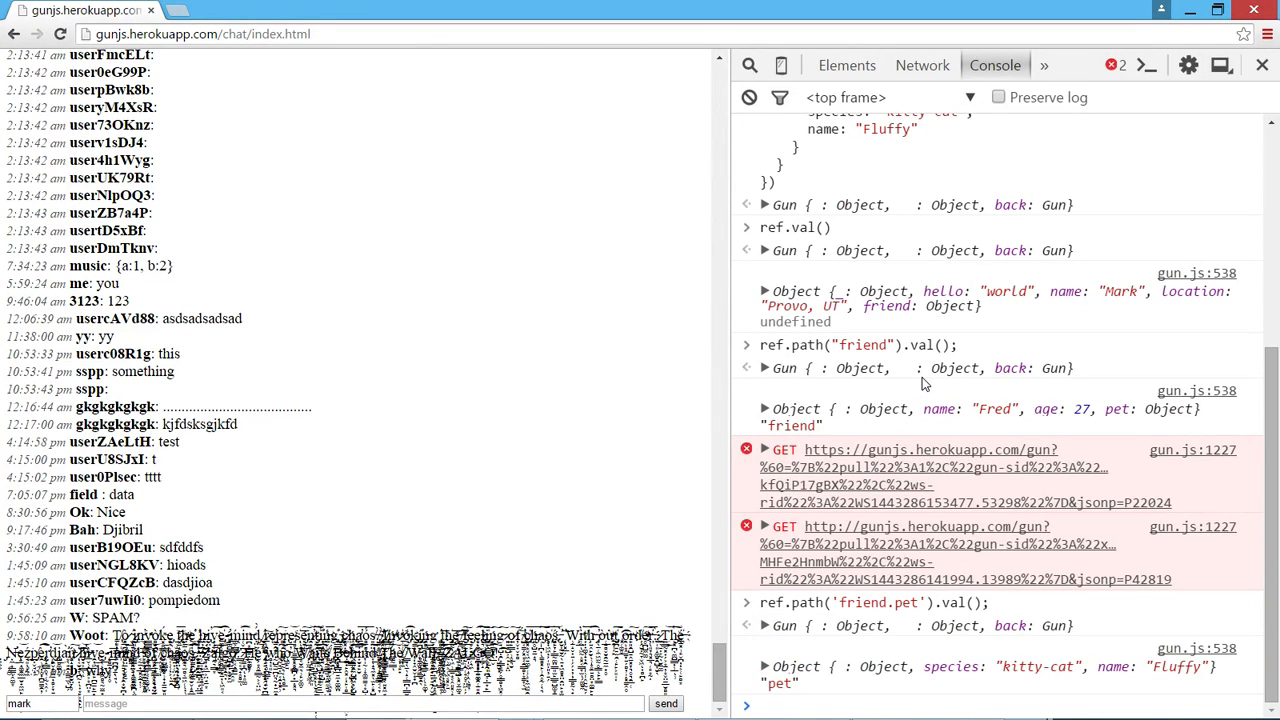
text(ref.path('friend.pet').val();)
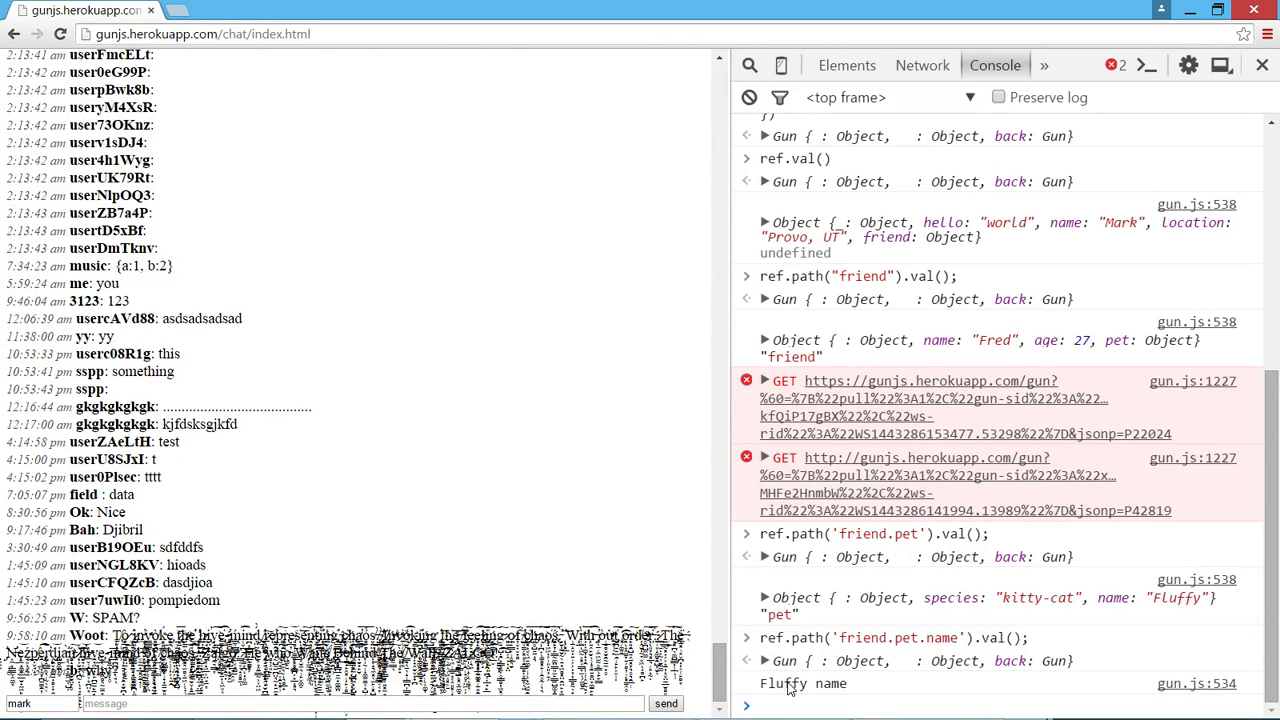
mouse_move(828, 690)
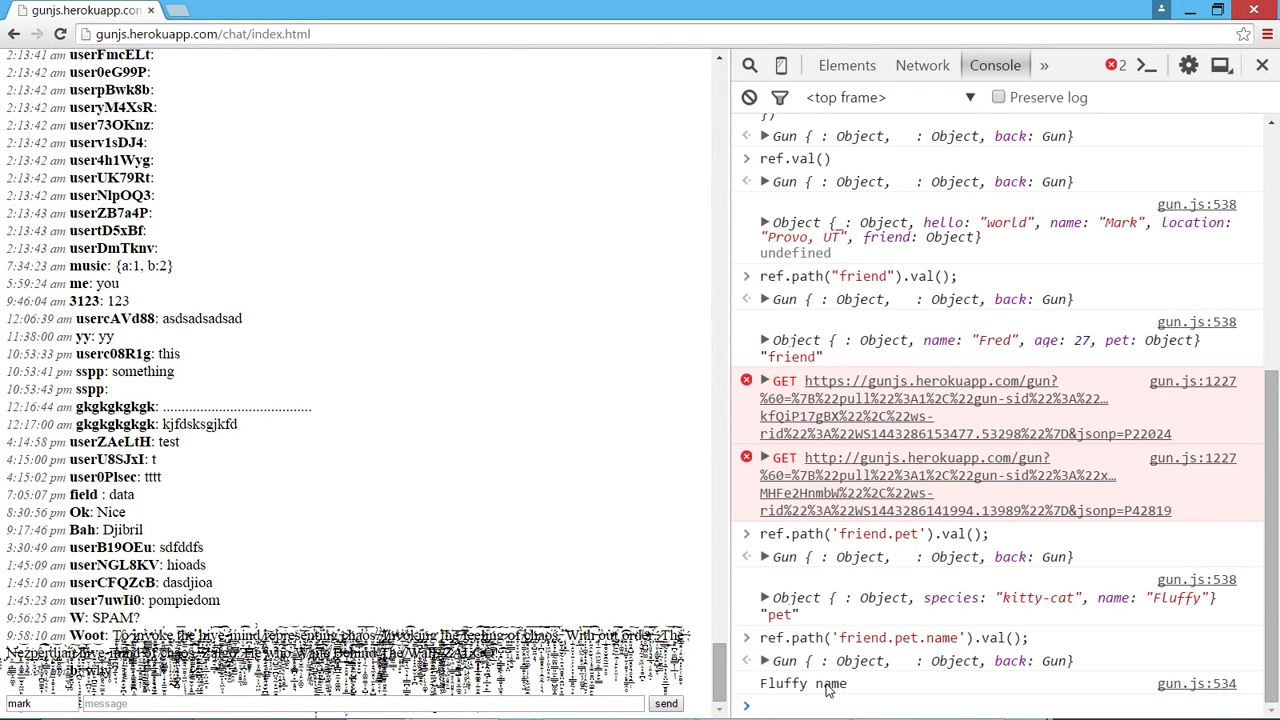
click(900, 704)
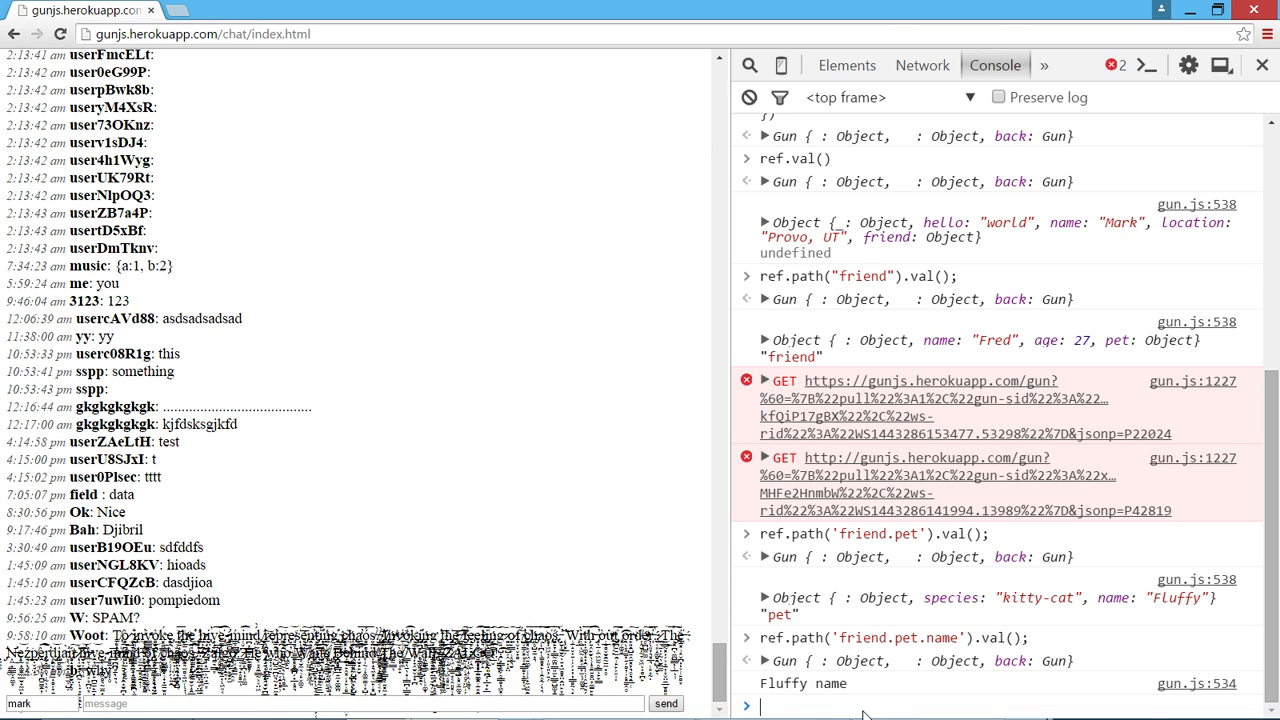
mouse_move(1052, 630)
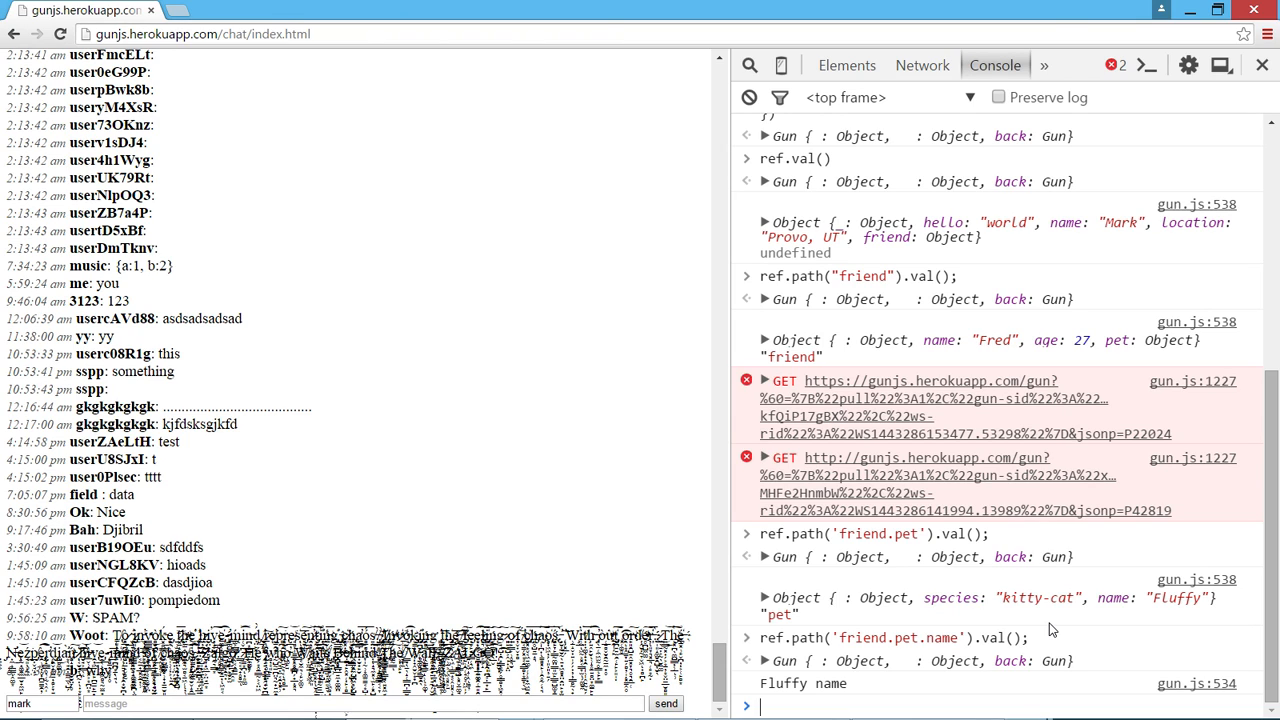
Step: Declare mark and fred (age 27), link them as each other's friend, and show JSON.stringify(mark) fails
text(var mark = {)
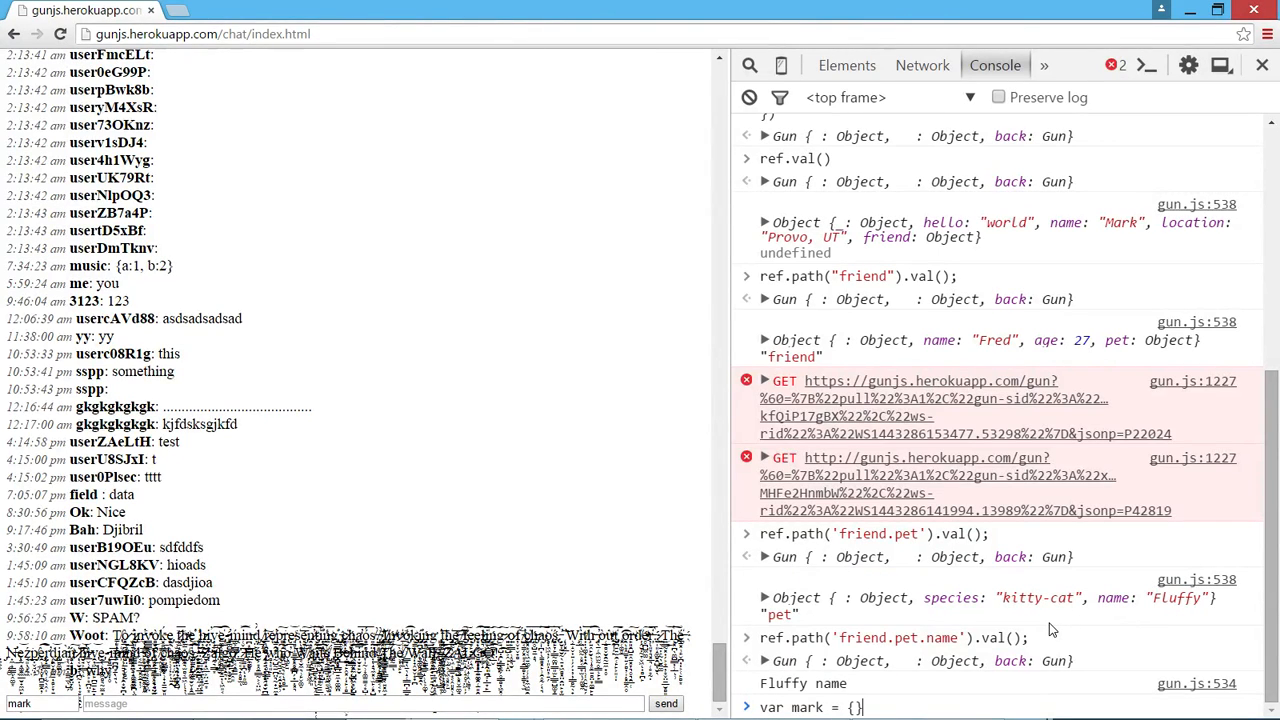
text(name:)
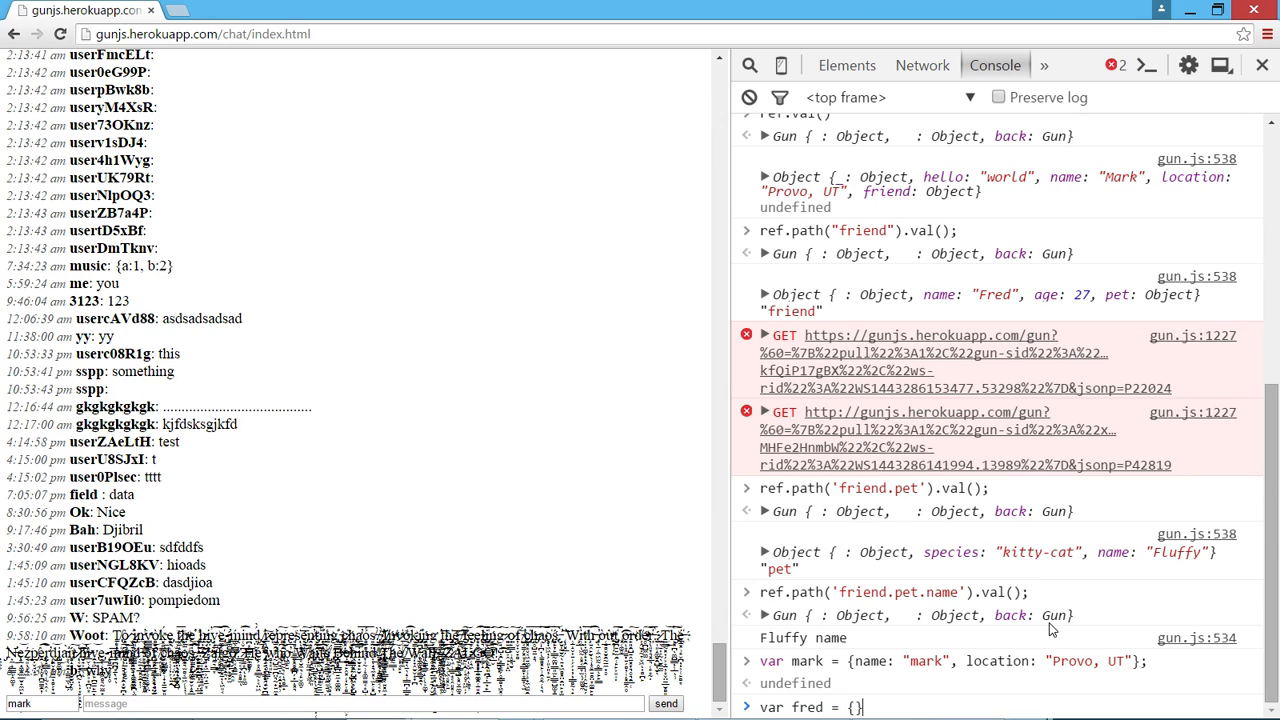
text(name: "fred", age:)
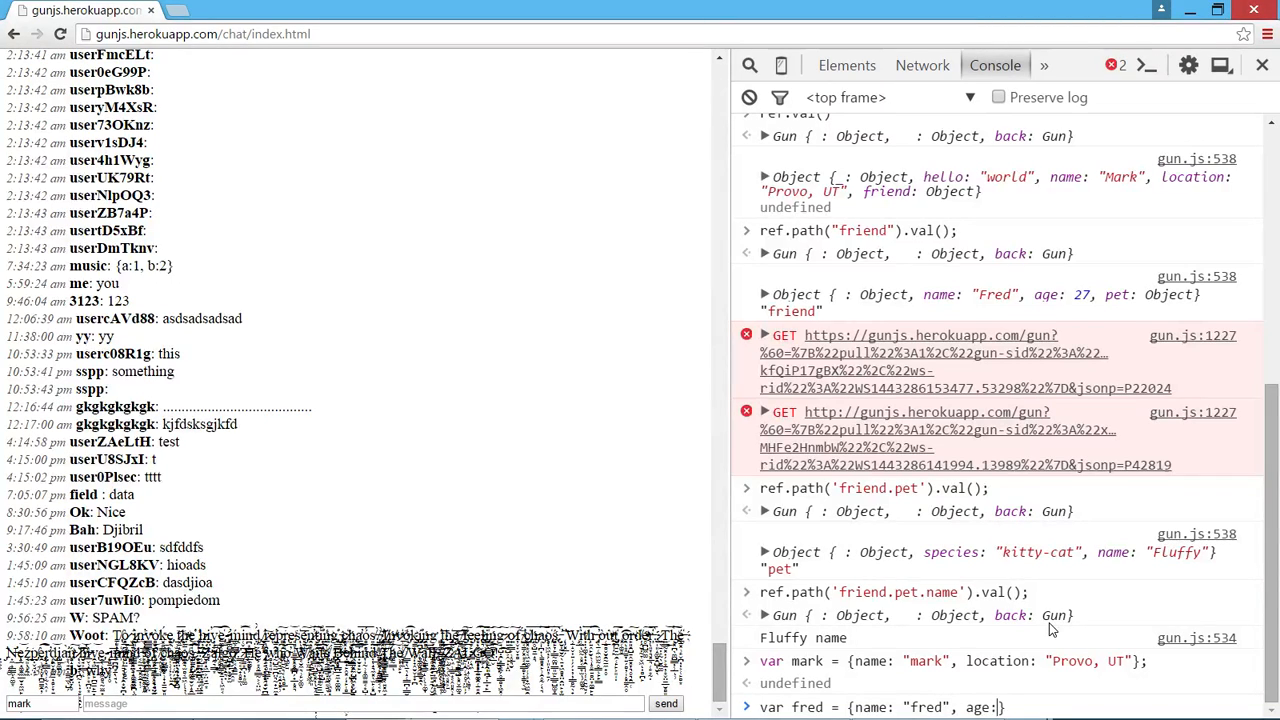
text(27)
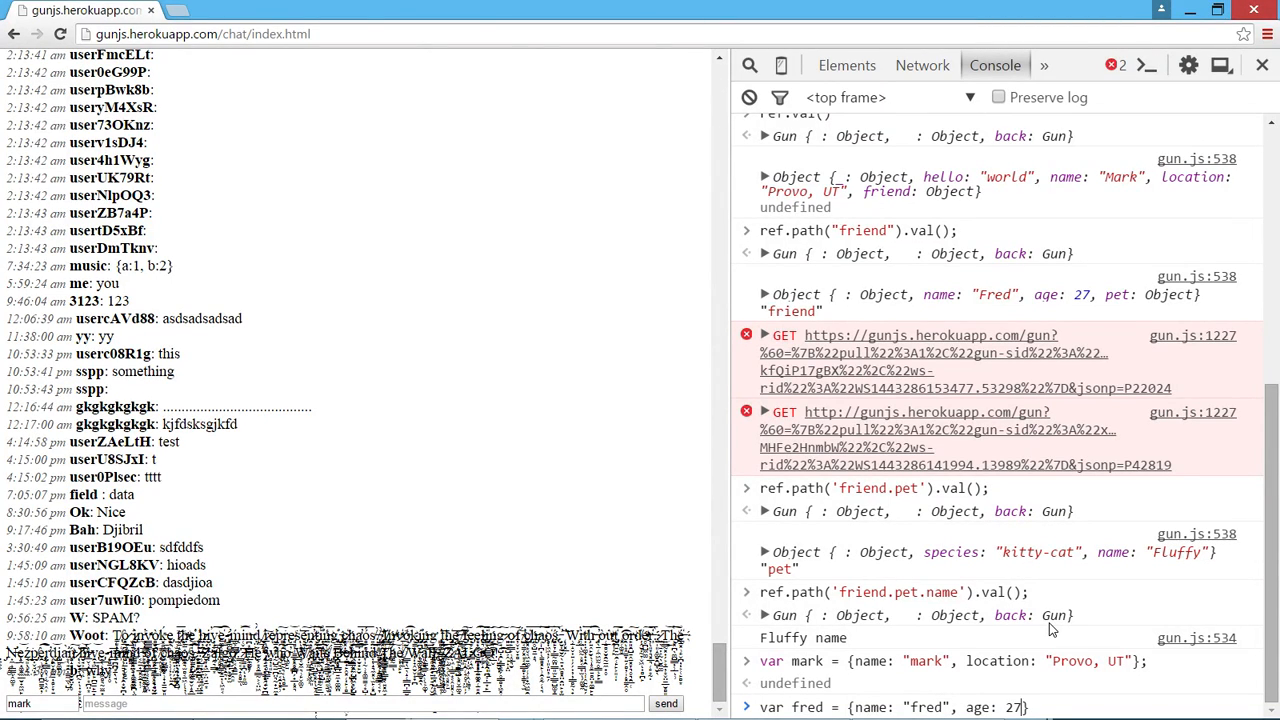
text(,)
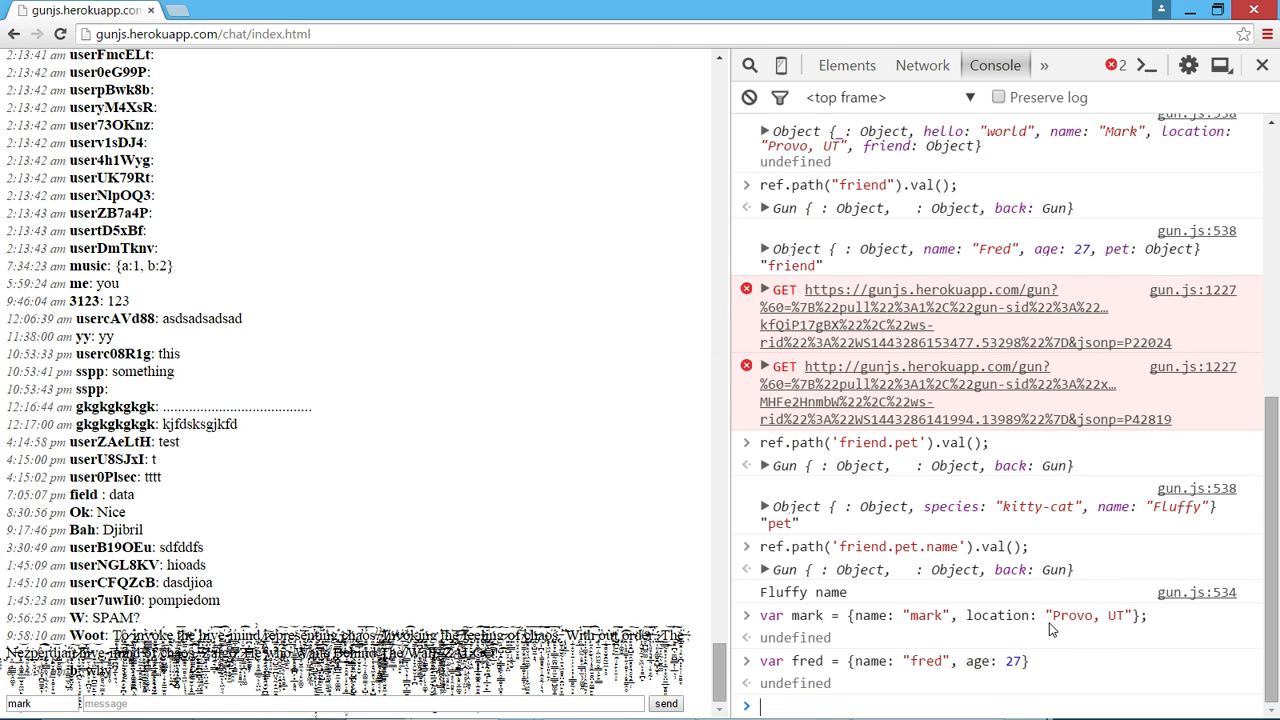
text(mark.friend = fred;)
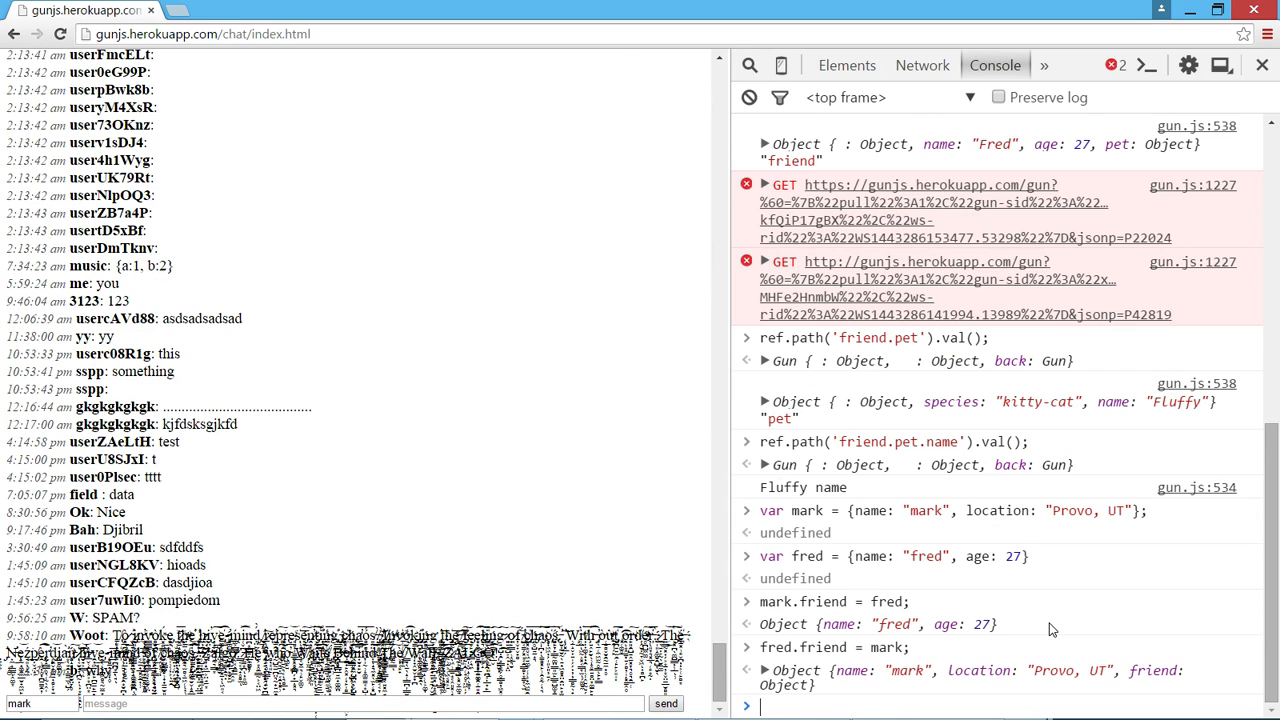
text(JSON.stringify(mark);)
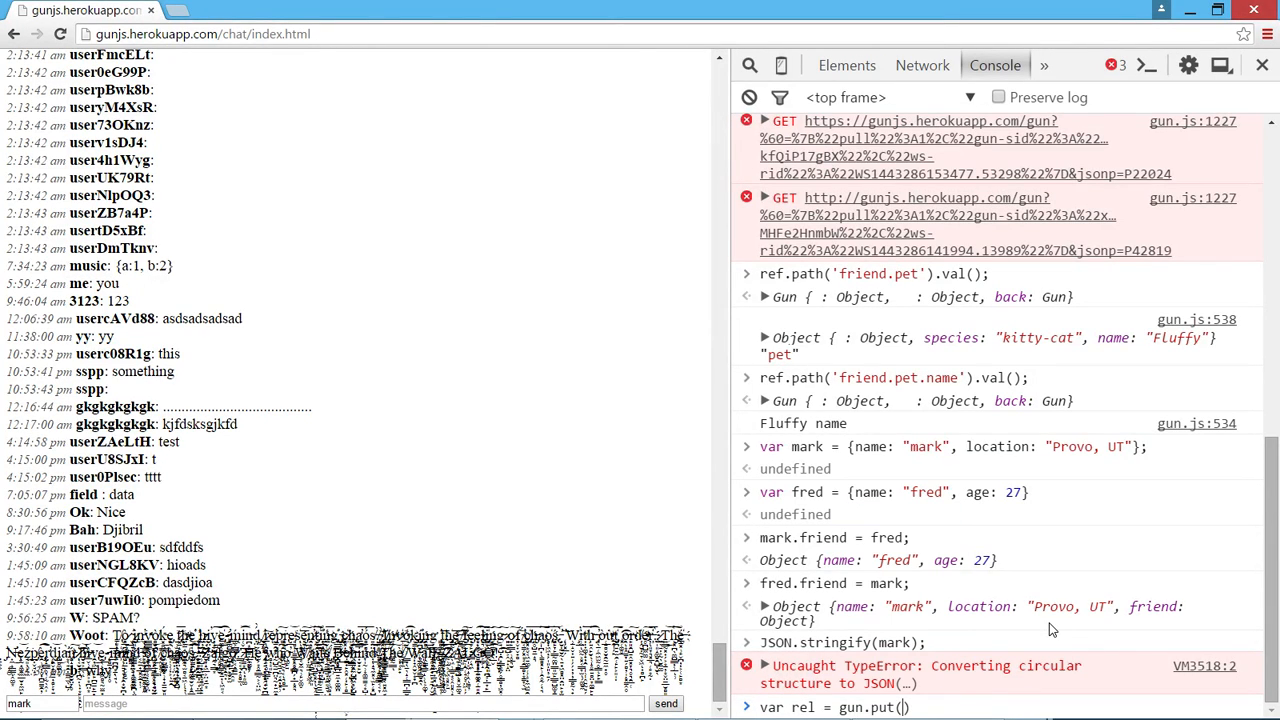
Step: Run var rel = gun.put(mark).key("gun/demo/rel") to store the circular object
text(mark)
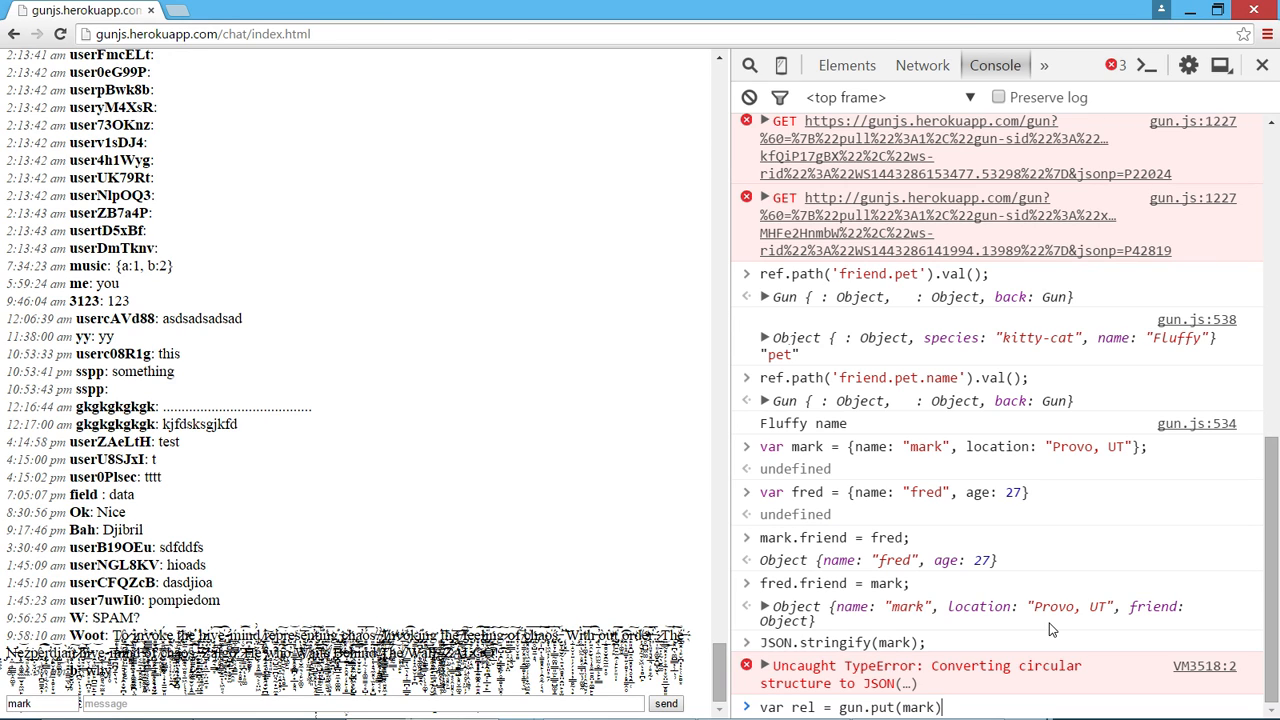
text(.)
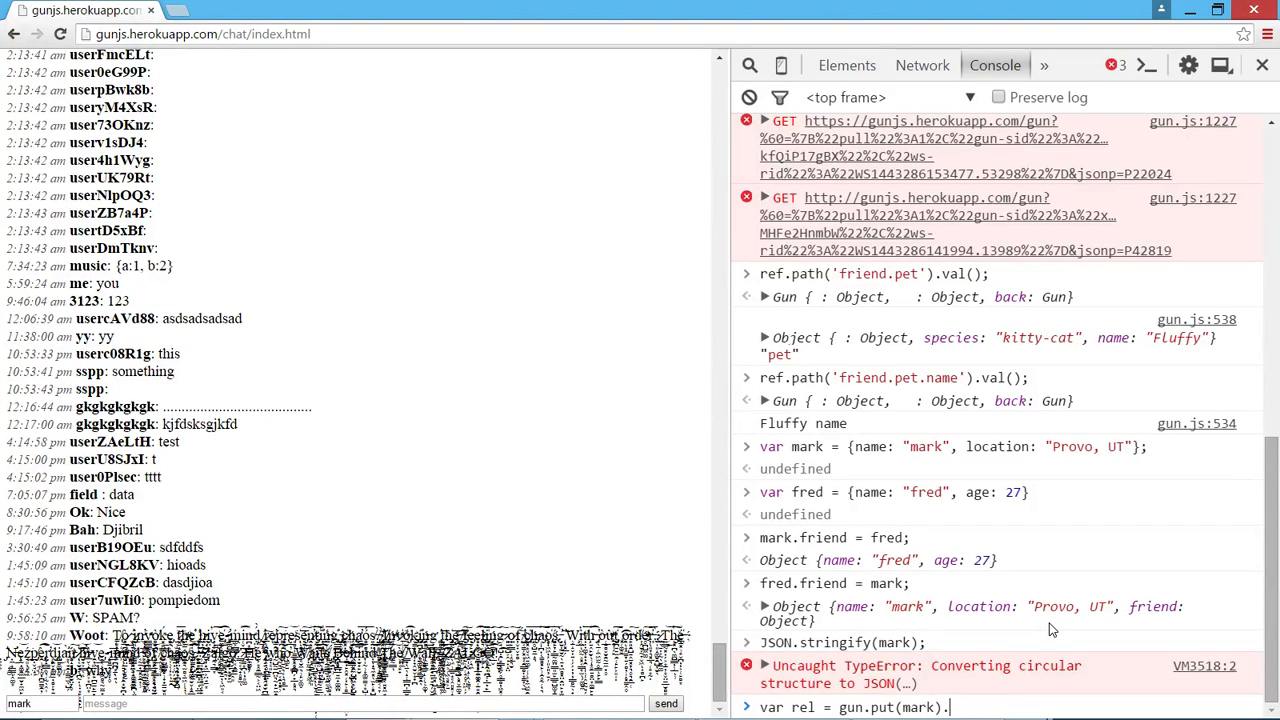
text(key("gun)
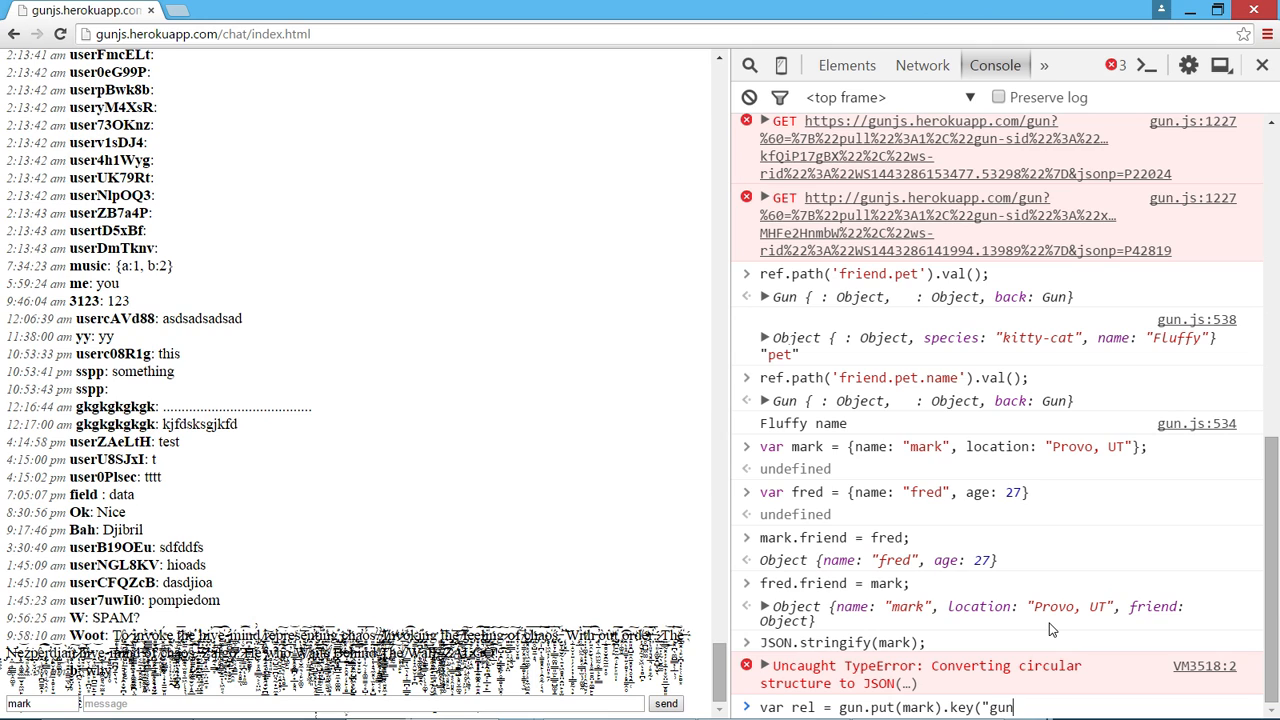
text(/)
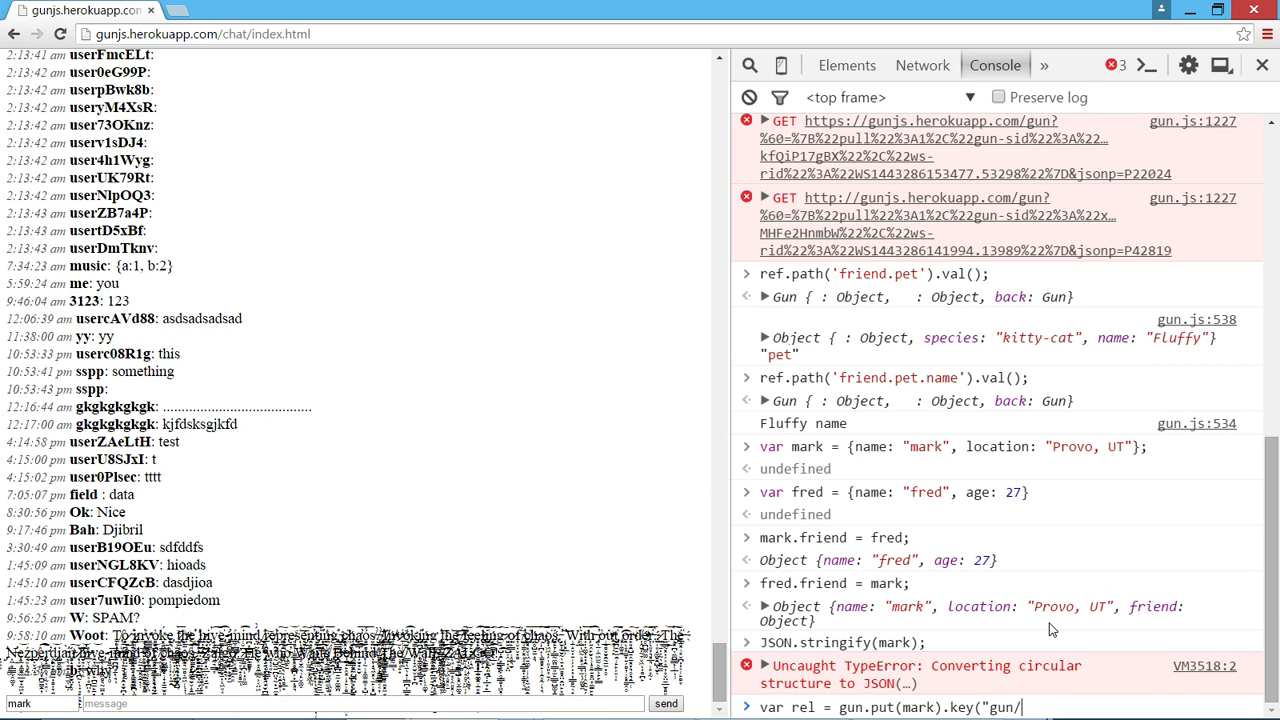
text(demo/rel");)
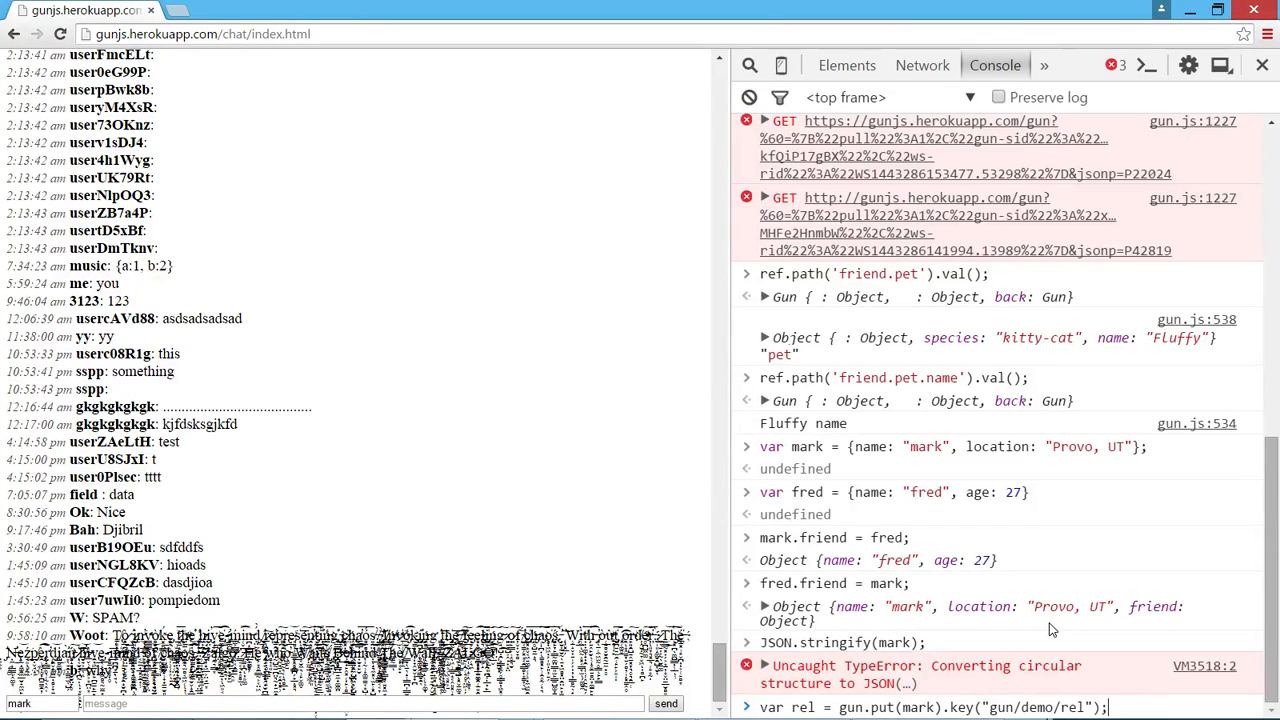
double_click(1036, 708)
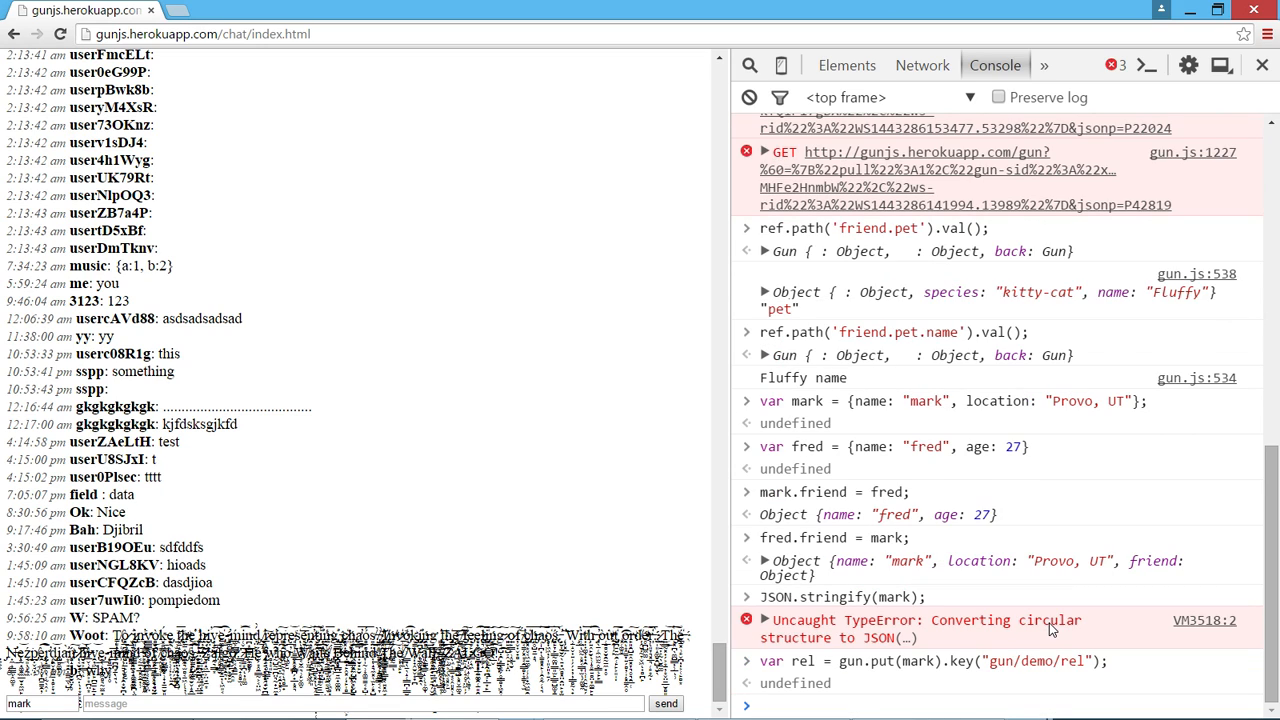
Step: Read rel.val() and friend paths up to friend.friend.friend.friend, alternating mark and fred, ending with Fred logged
text(rel.val)
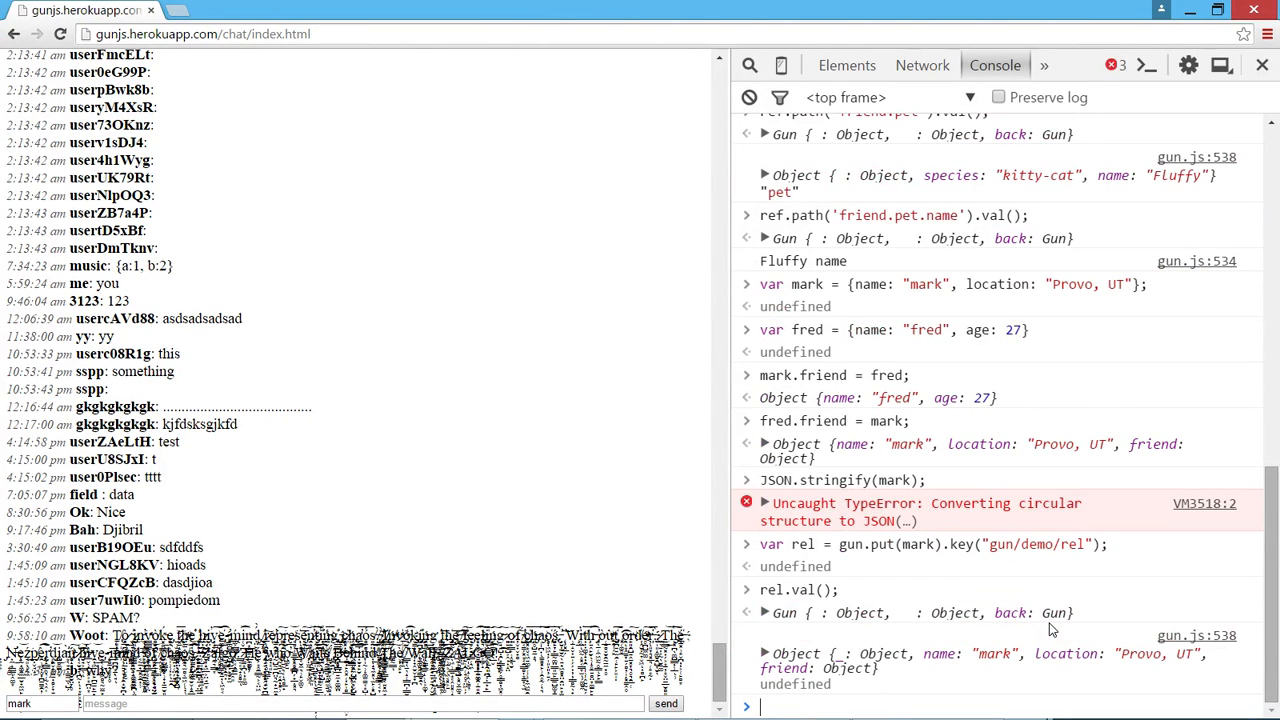
text(rel.path("friend").val()
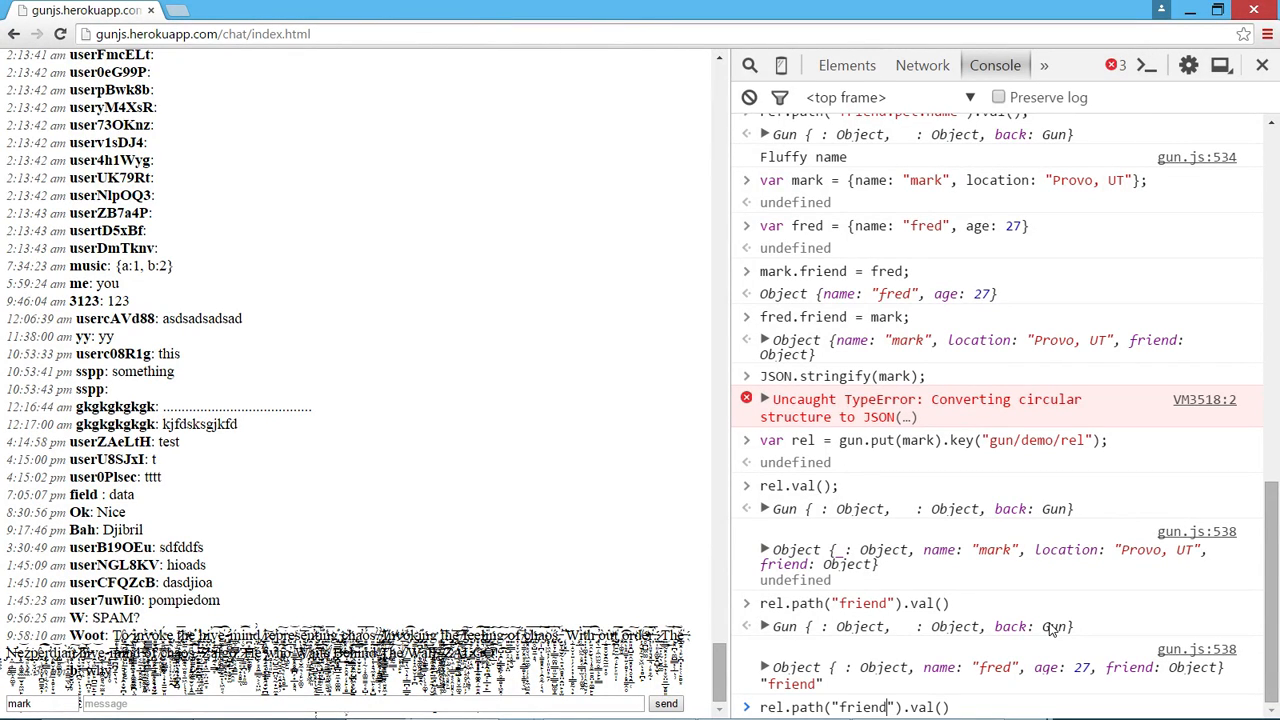
text(.friend)
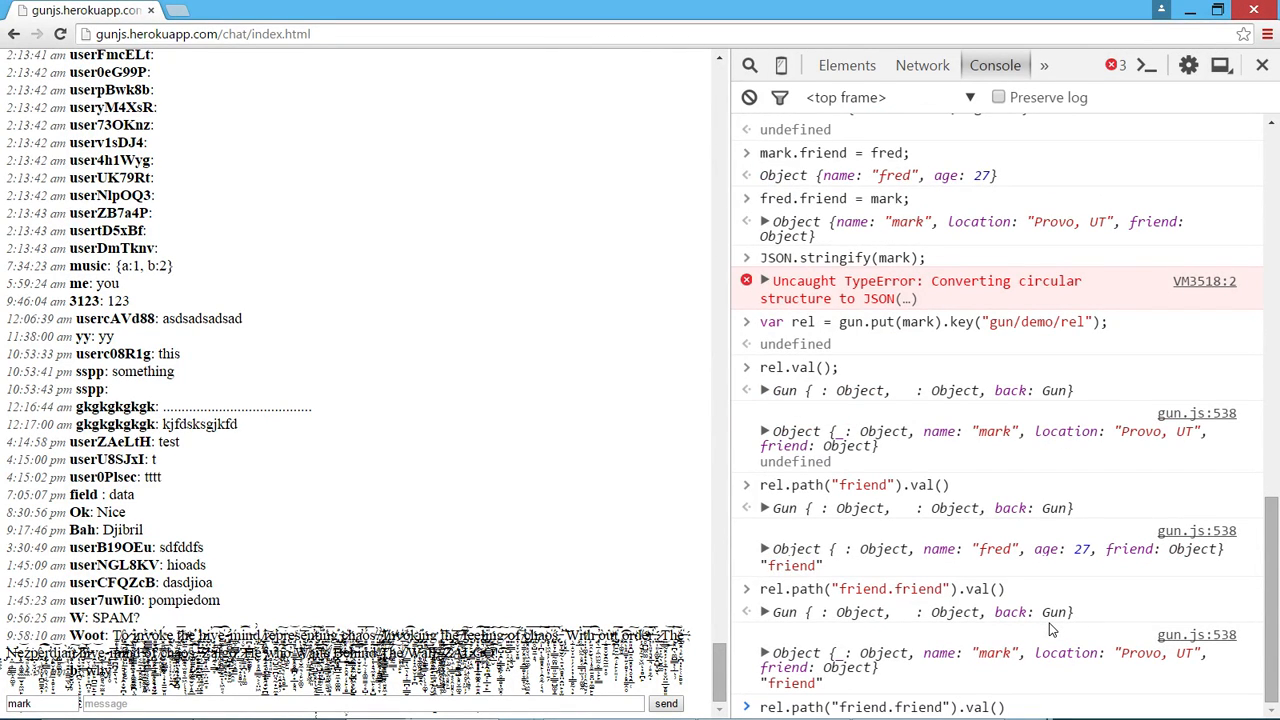
scroll(down, 3)
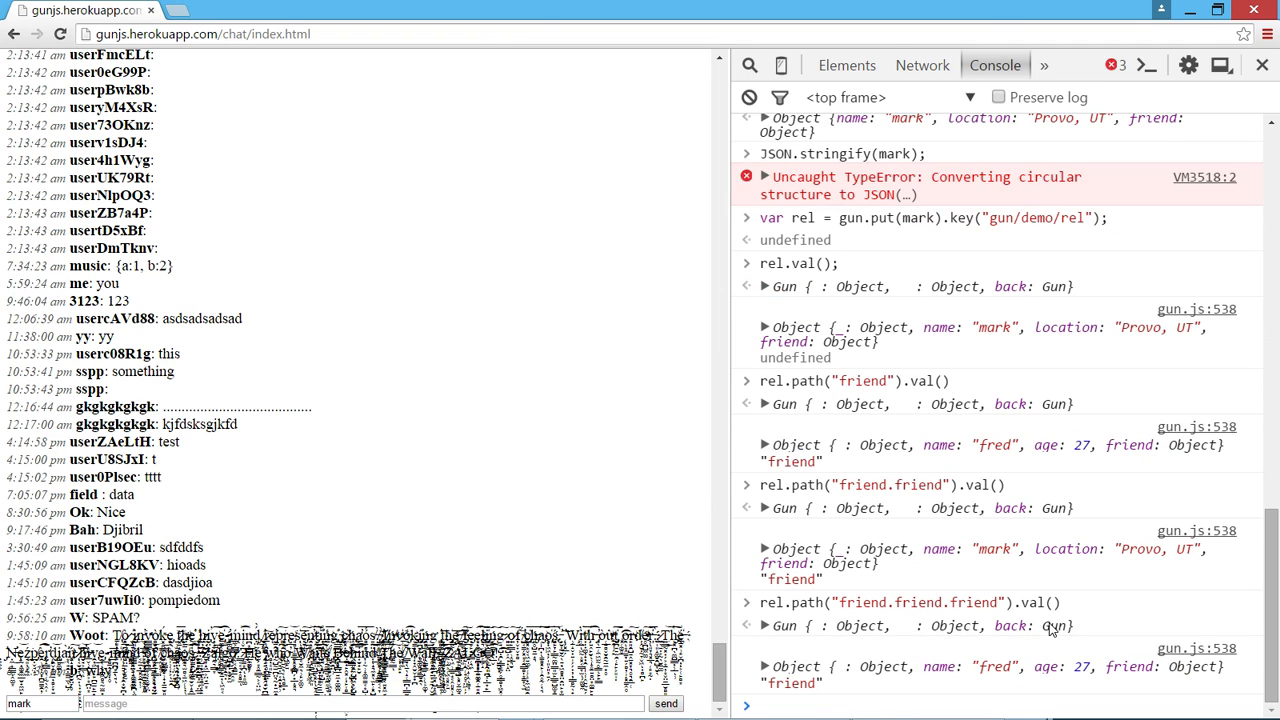
text(rel.path("friend.friend.friend").val())
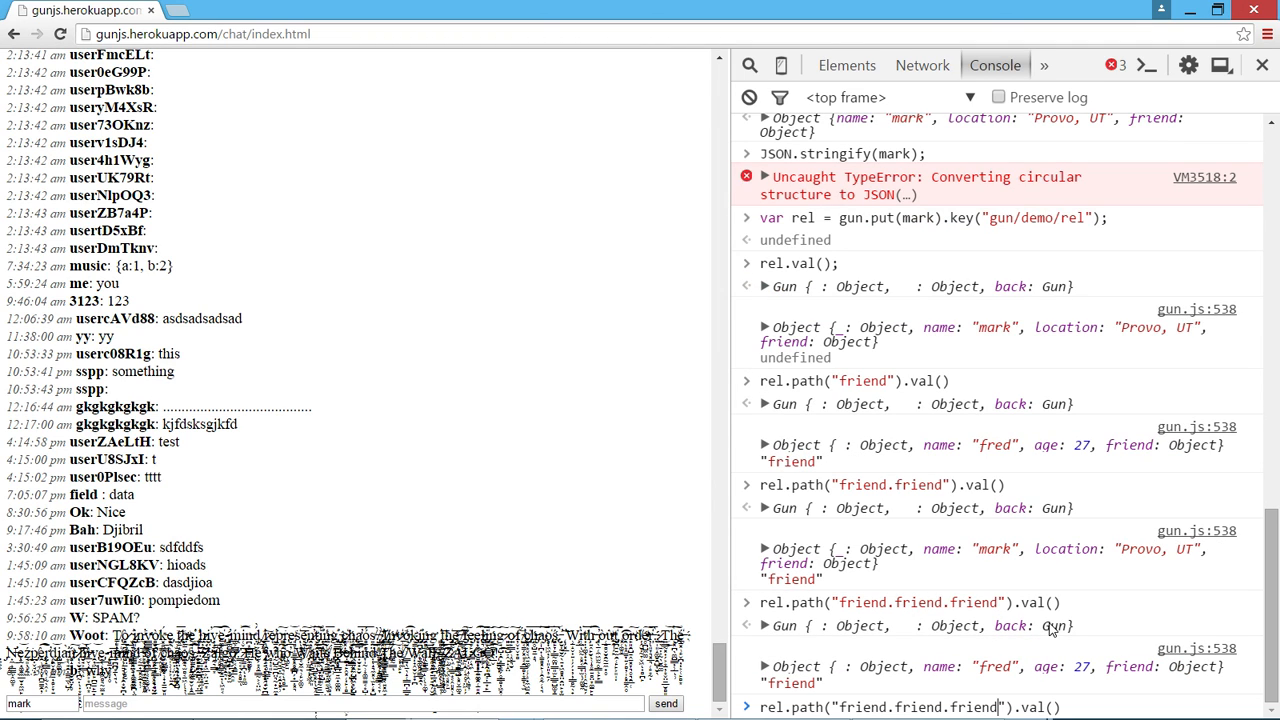
key(Enter)
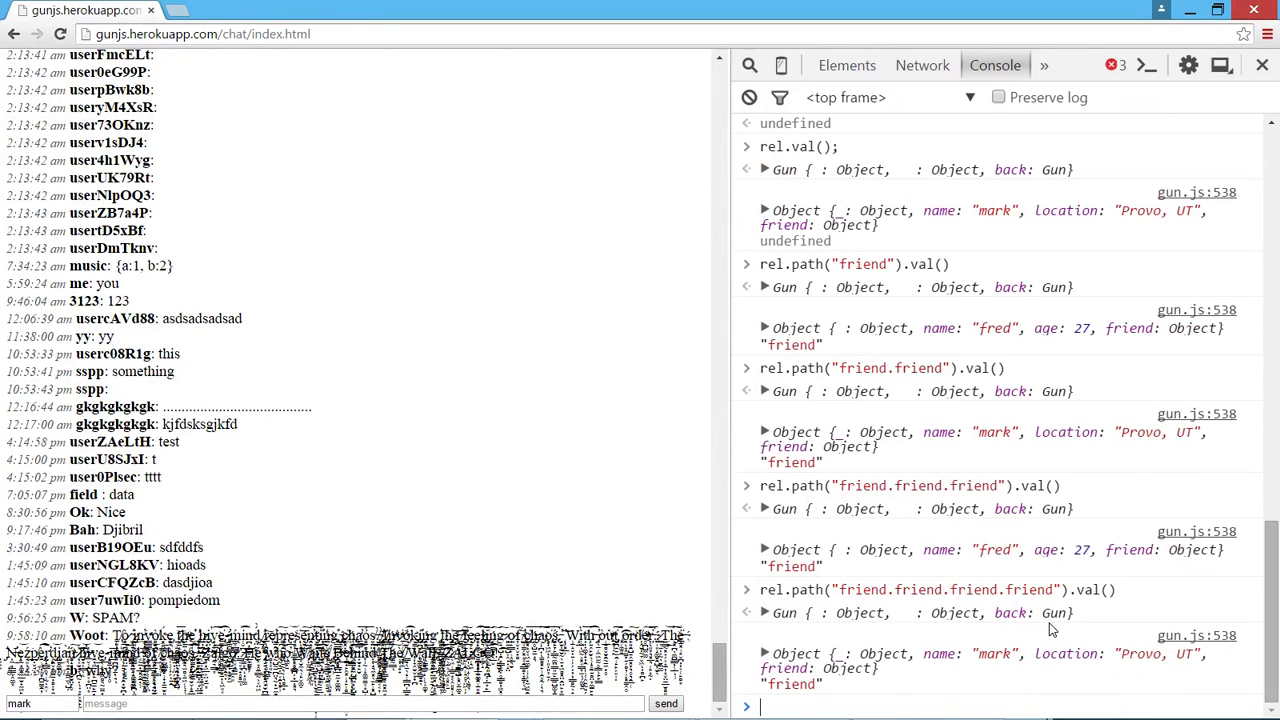